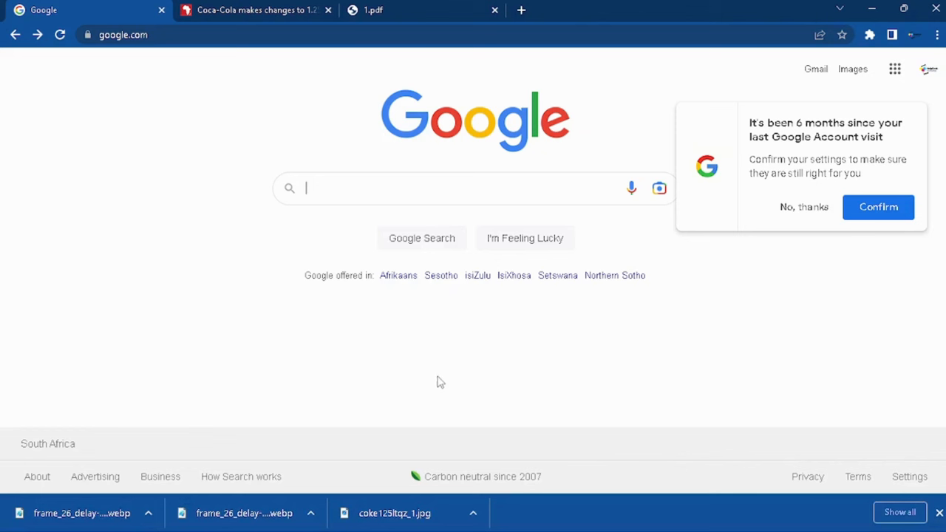
{"action": "mouse_move", "coordinate": [463, 370]}
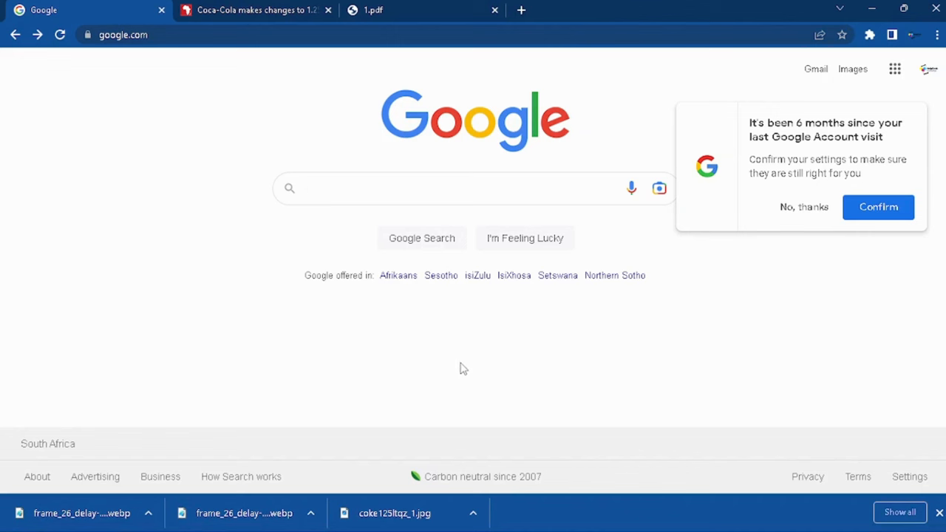
{"action": "mouse_move", "coordinate": [458, 370]}
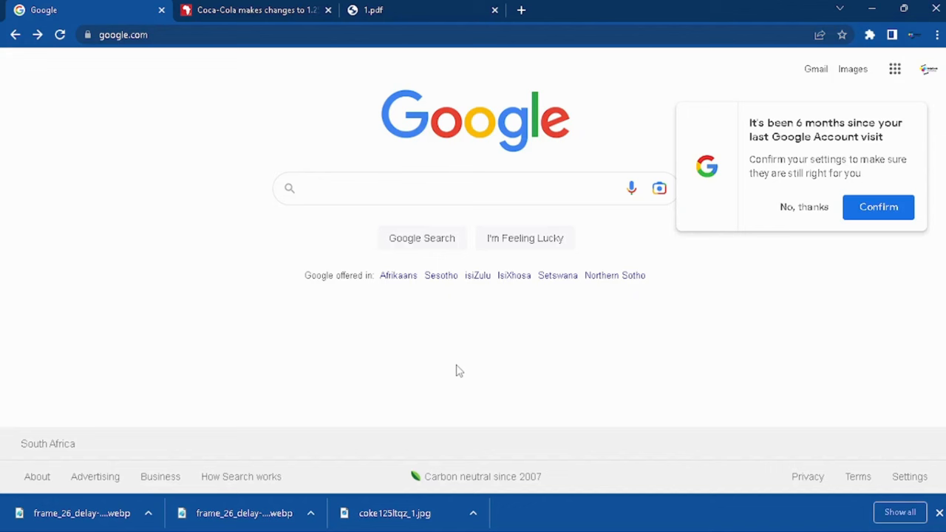
Search Google for 'dha.gov.za'
{"action": "left_click", "coordinate": [473, 187]}
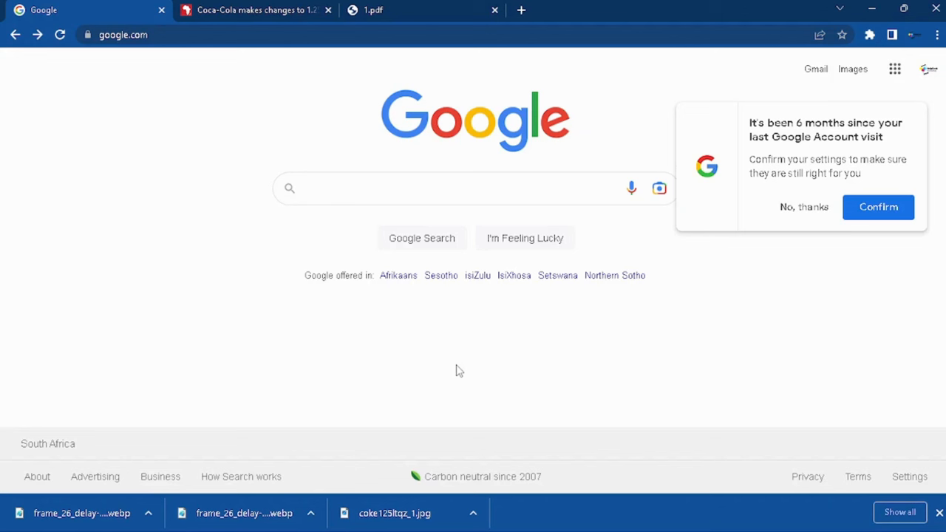
{"action": "left_click", "coordinate": [472, 187]}
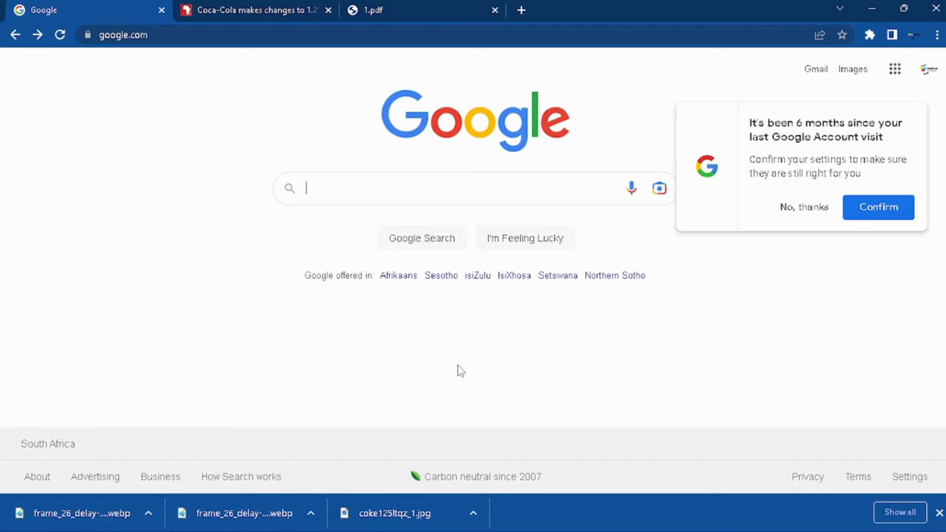
{"action": "type", "text": "dha"}
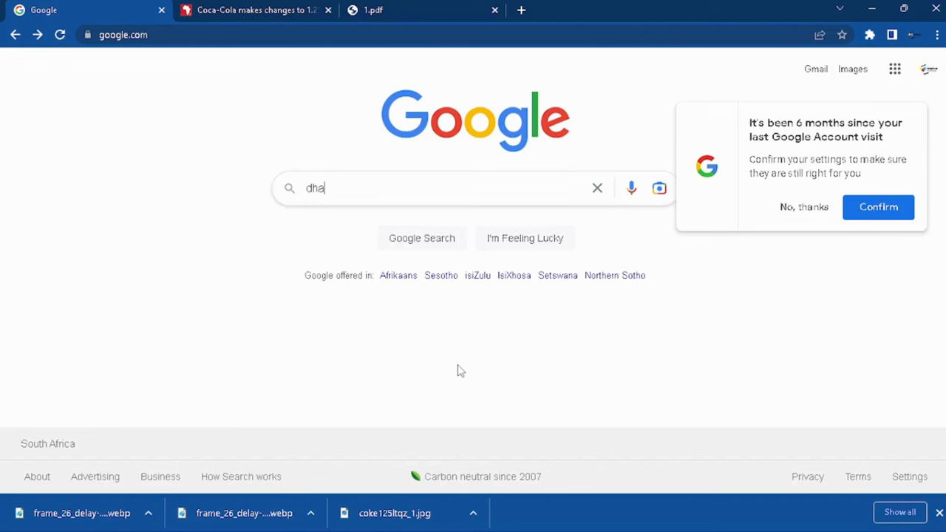
{"action": "type", "text": "g"}
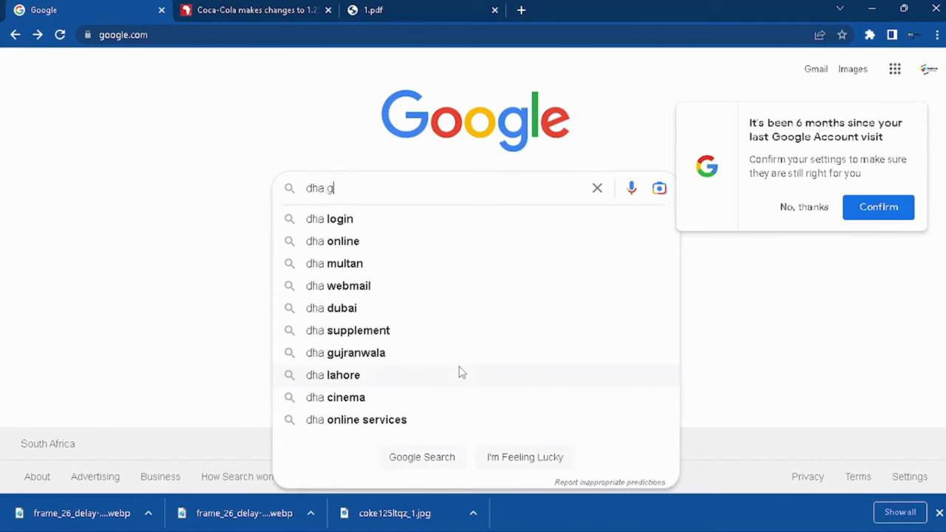
{"action": "type", "text": "ov"}
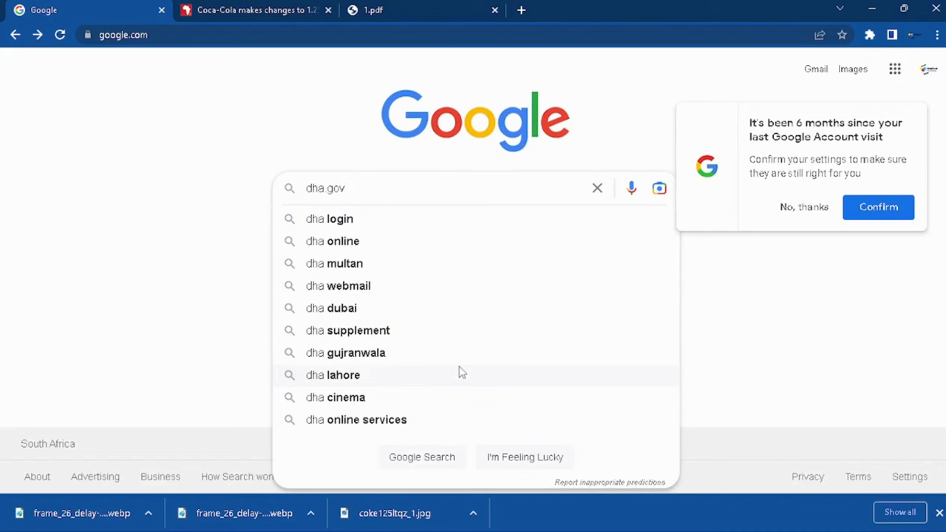
{"action": "type", "text": ".za"}
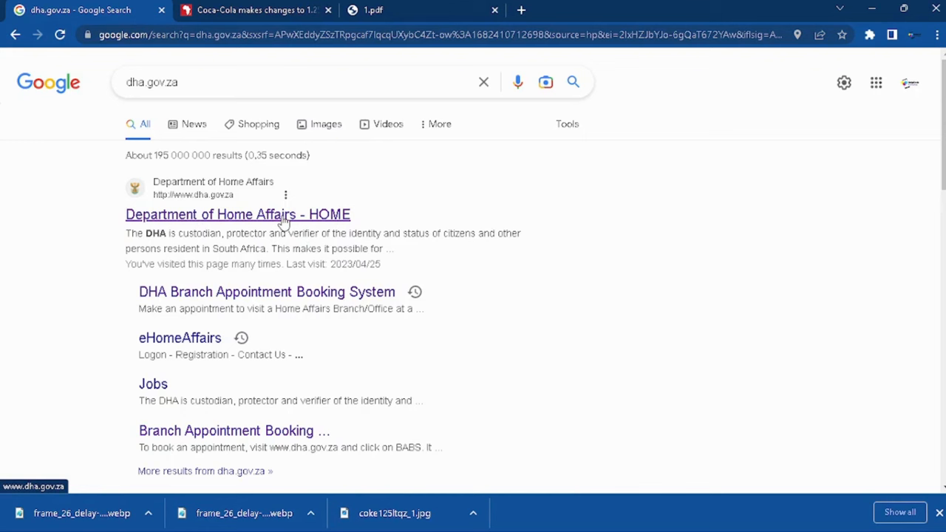
Open the 'Department of Home Affairs - HOME' result and scroll to the BABS banner
{"action": "left_click", "coordinate": [237, 214]}
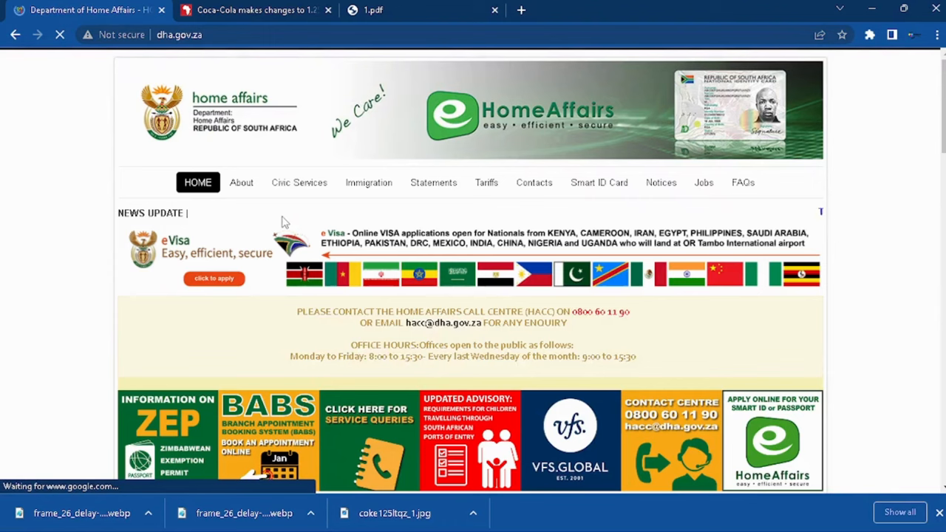
{"action": "scroll", "scroll_direction": "down", "scroll_amount": 3}
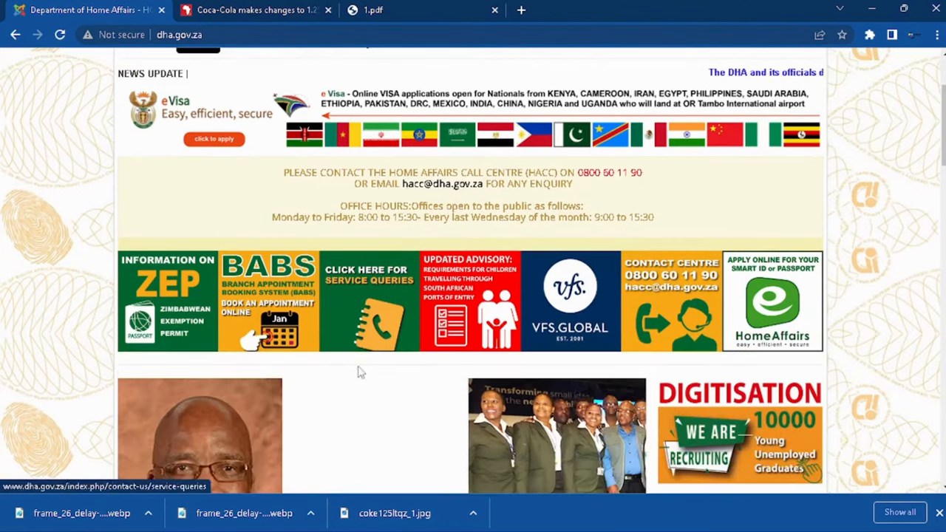
{"action": "scroll", "scroll_direction": "down", "scroll_amount": 3}
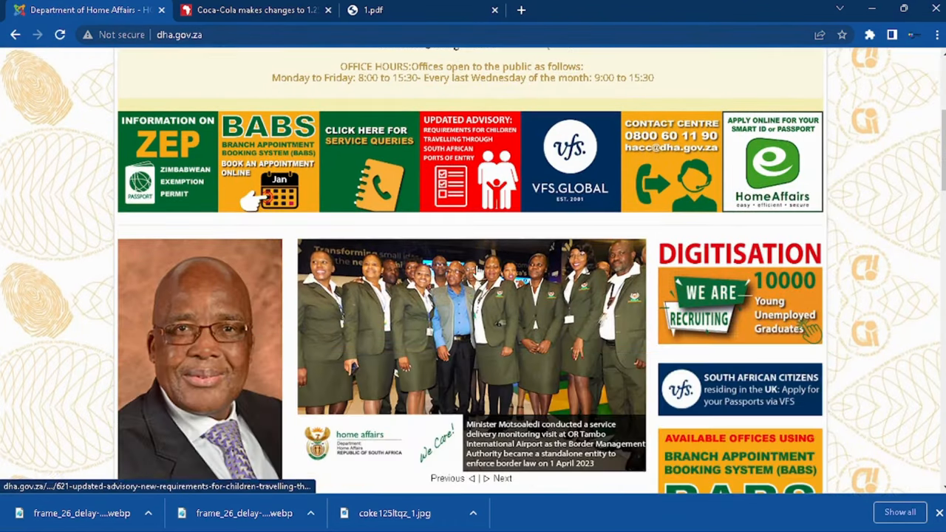
{"action": "scroll", "scroll_direction": "down", "scroll_amount": 3}
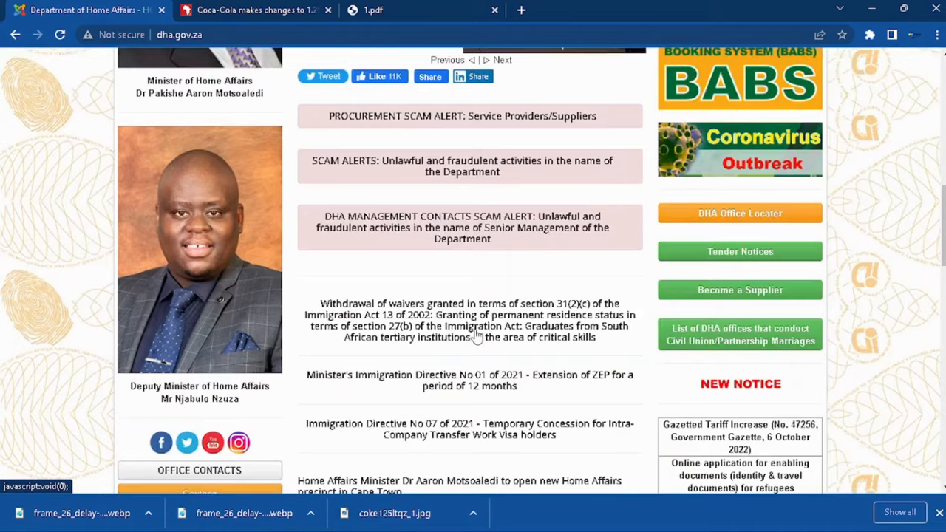
{"action": "scroll", "scroll_direction": "up", "scroll_amount": 3}
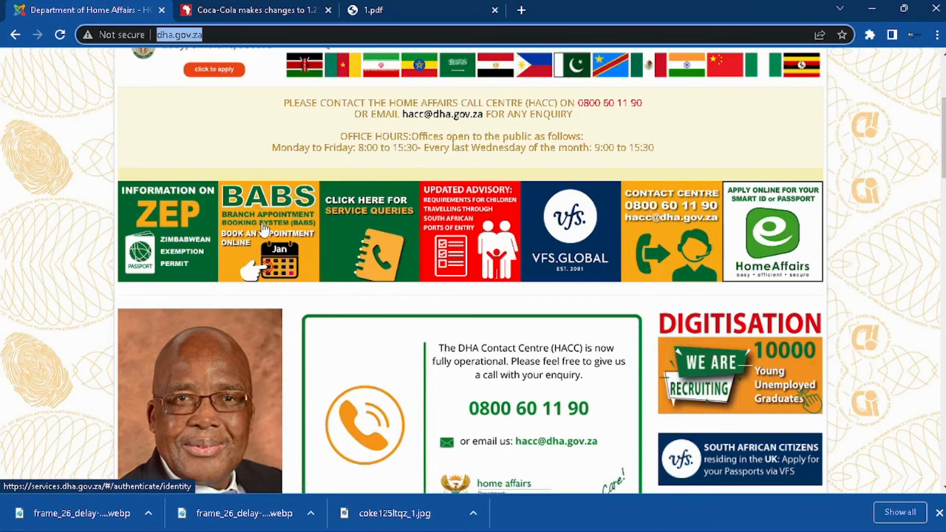
{"action": "mouse_move", "coordinate": [268, 227]}
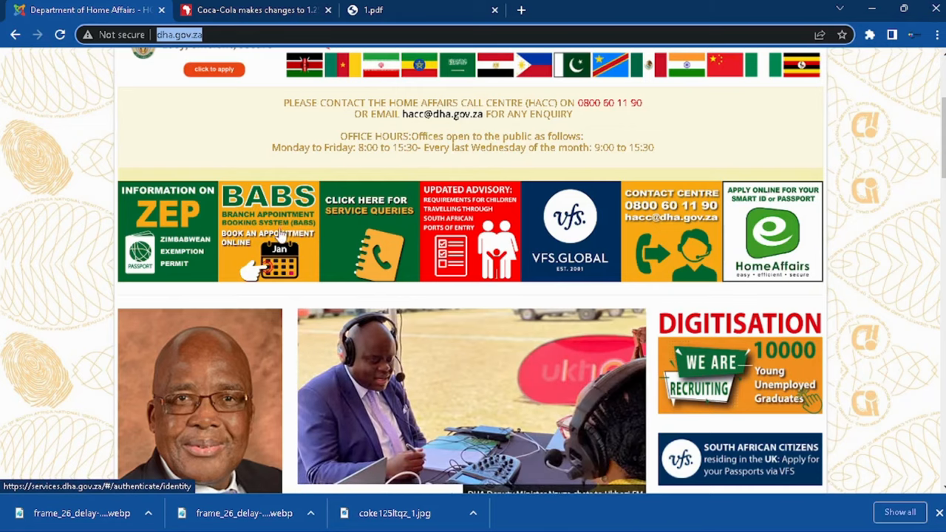
{"action": "mouse_move", "coordinate": [262, 240]}
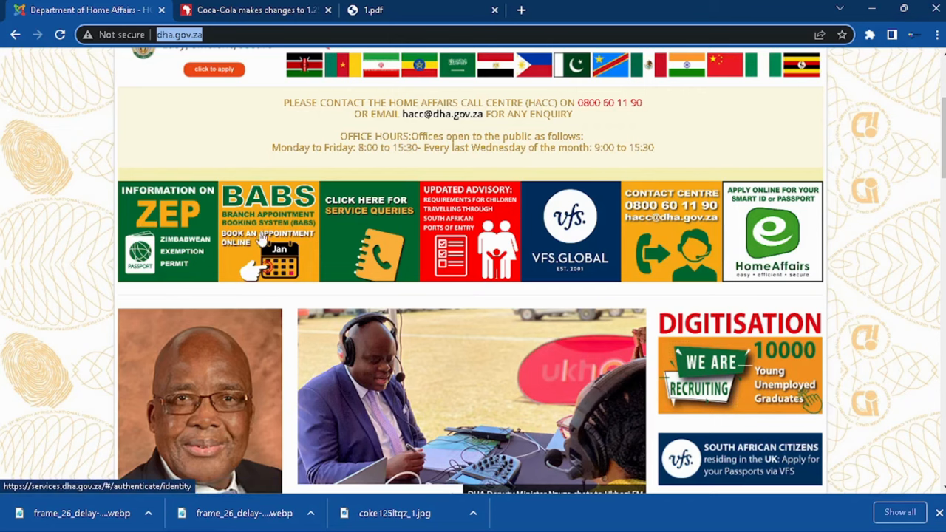
Launch BABS from the banner and submit an identity number via Next
{"action": "left_click", "coordinate": [266, 244]}
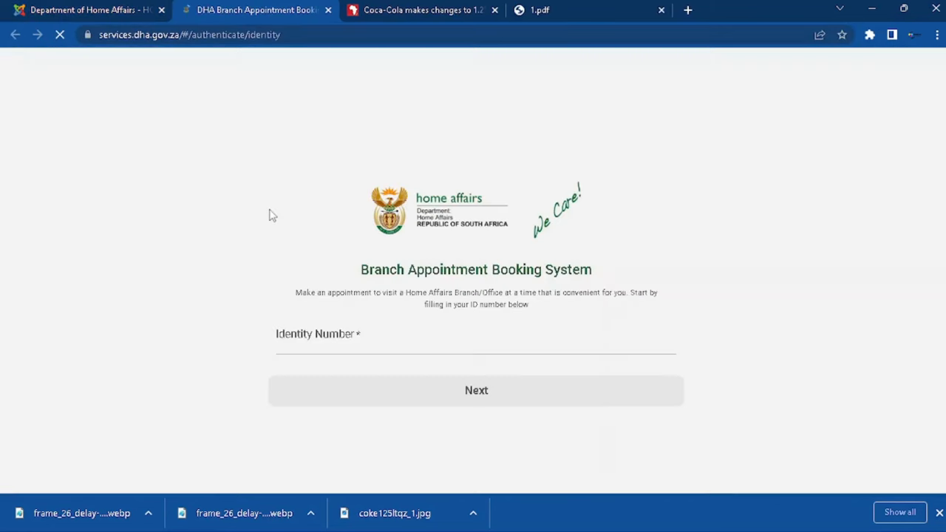
{"action": "left_click", "coordinate": [476, 340]}
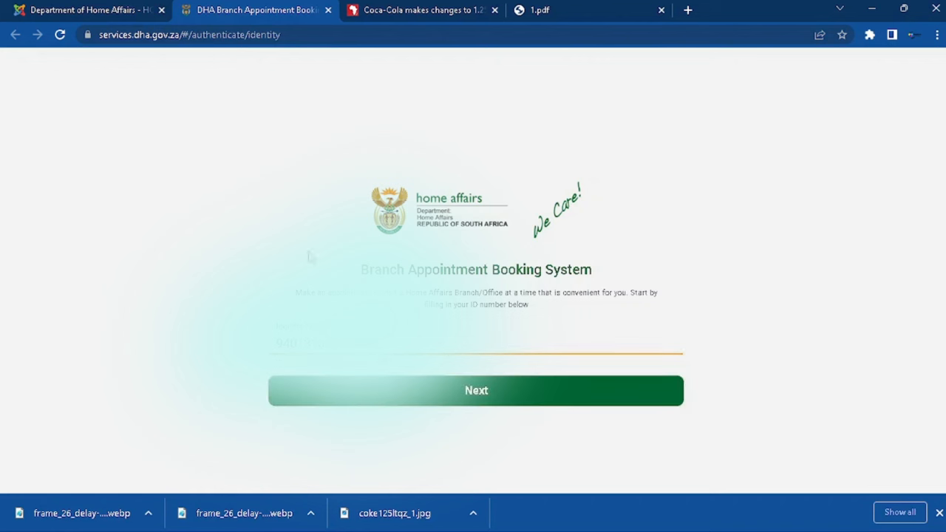
{"action": "mouse_move", "coordinate": [562, 416]}
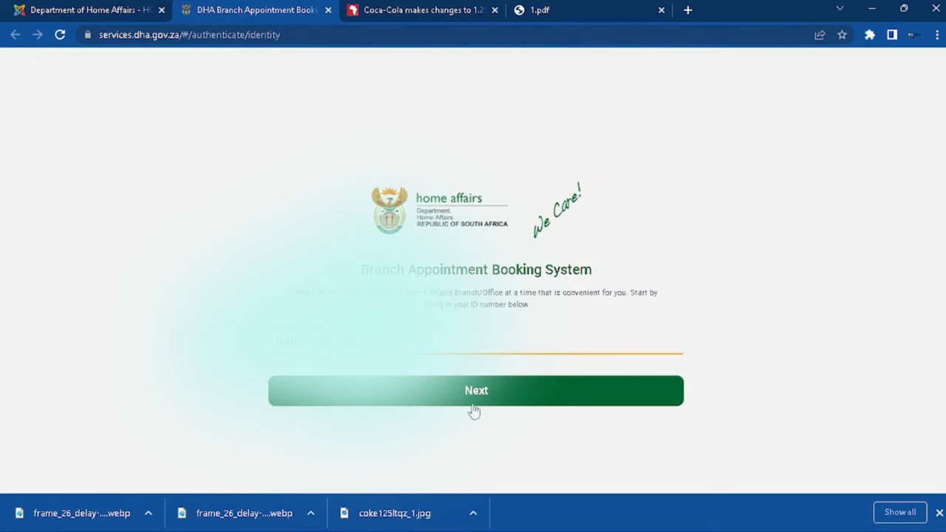
{"action": "left_click", "coordinate": [476, 390]}
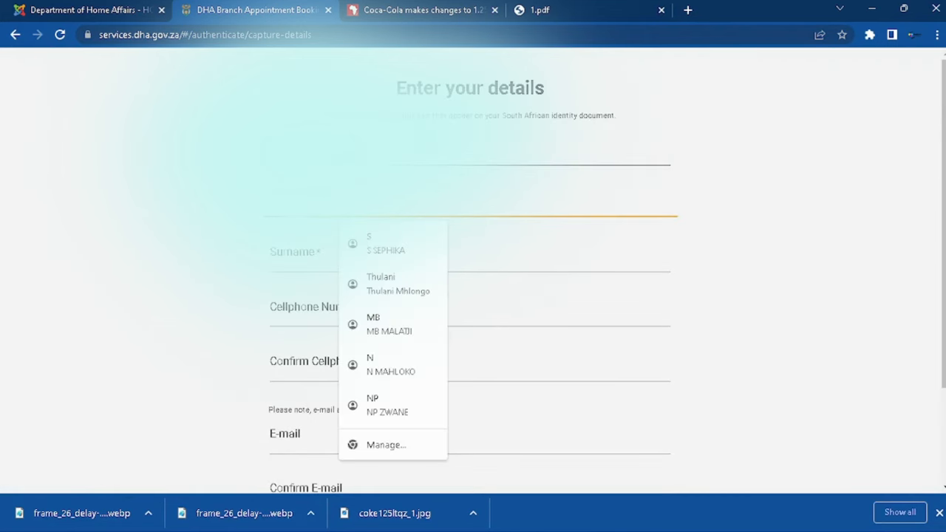
{"action": "mouse_move", "coordinate": [197, 286]}
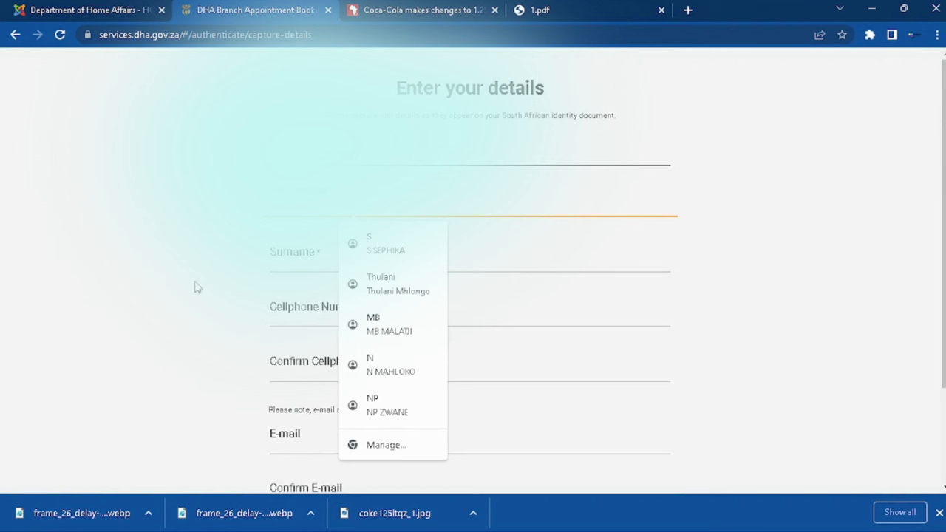
{"action": "mouse_move", "coordinate": [191, 282]}
{"action": "type", "text": "Thulani"}
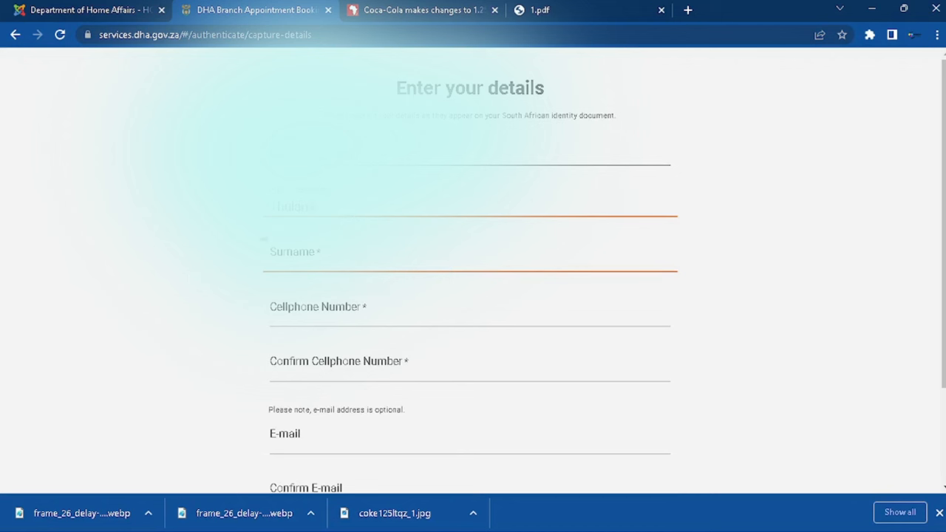
Complete the surname and enter the cellphone number
{"action": "left_click", "coordinate": [332, 251]}
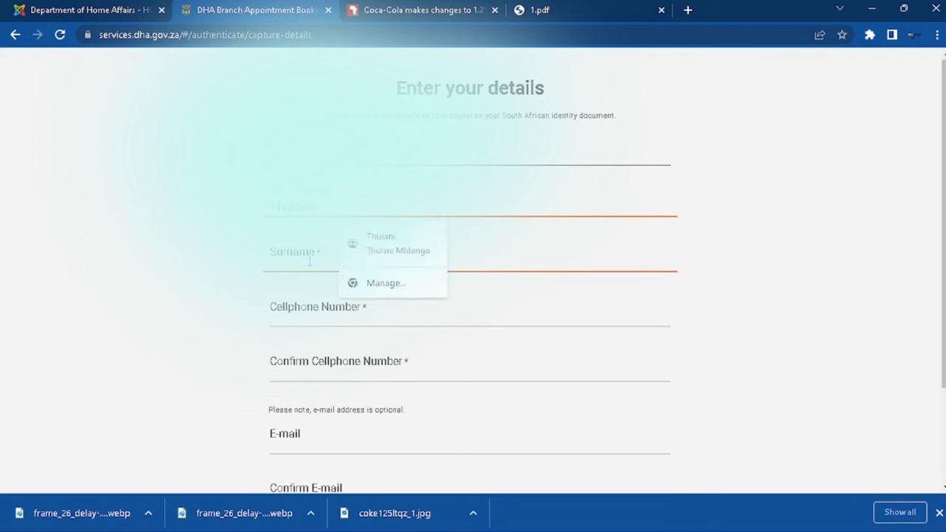
{"action": "type", "text": "Mhlongo"}
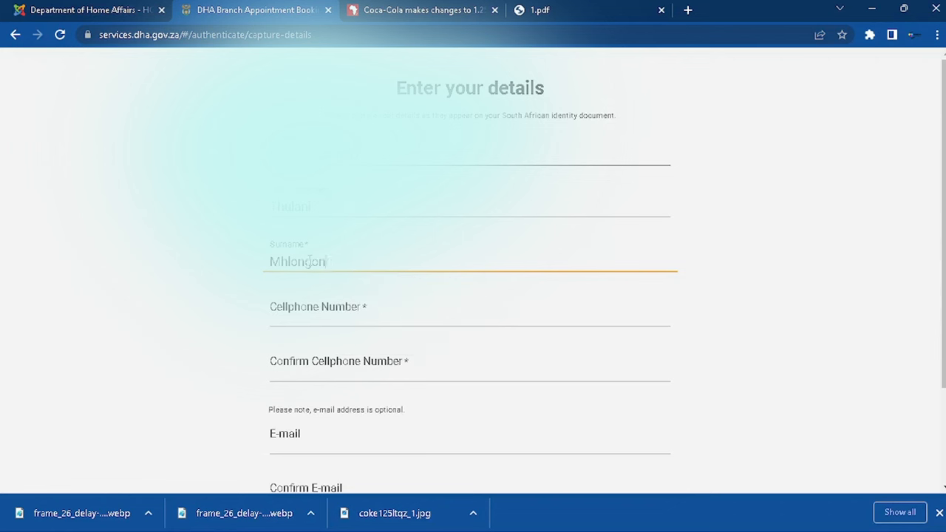
{"action": "left_click", "coordinate": [469, 311]}
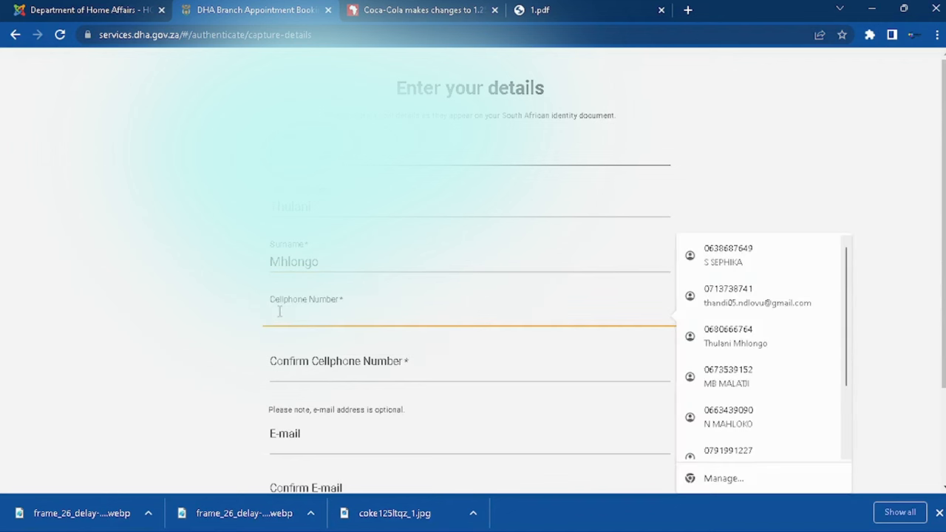
{"action": "type", "text": "0"}
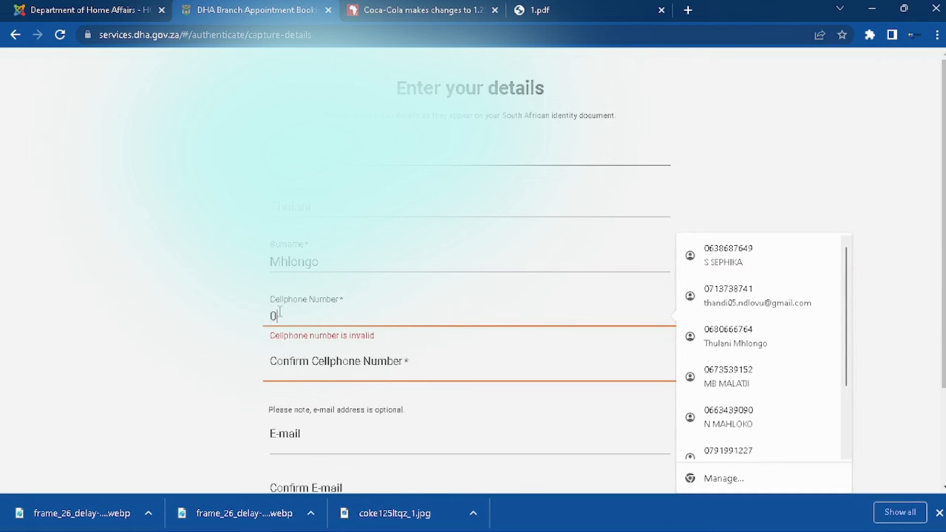
{"action": "type", "text": "68"}
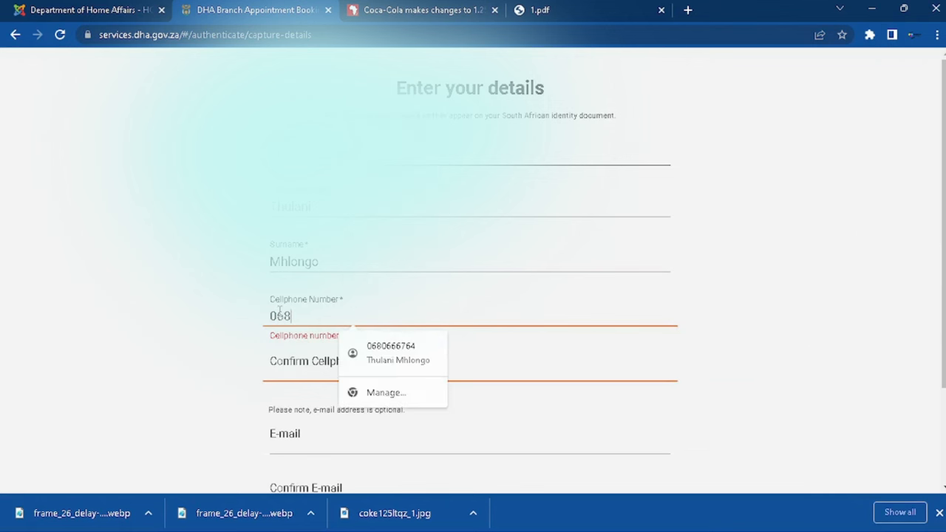
{"action": "type", "text": "066"}
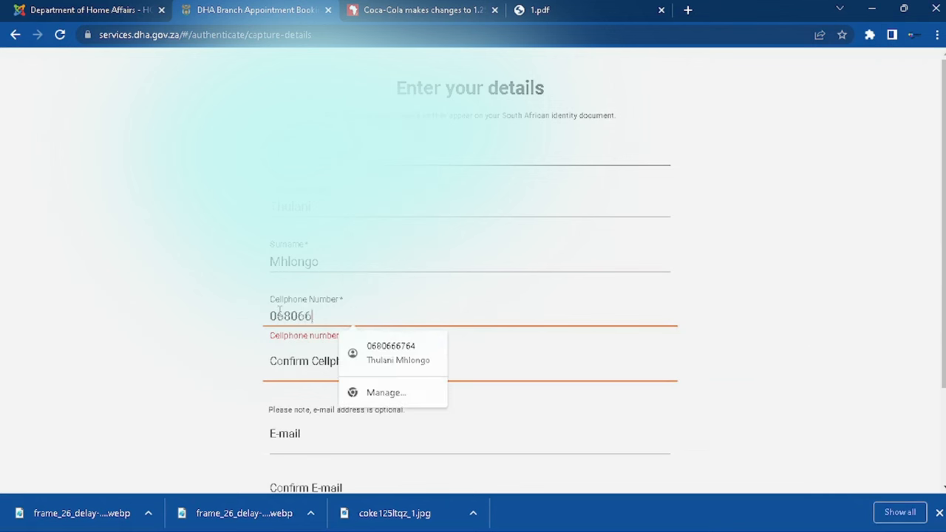
{"action": "type", "text": "676"}
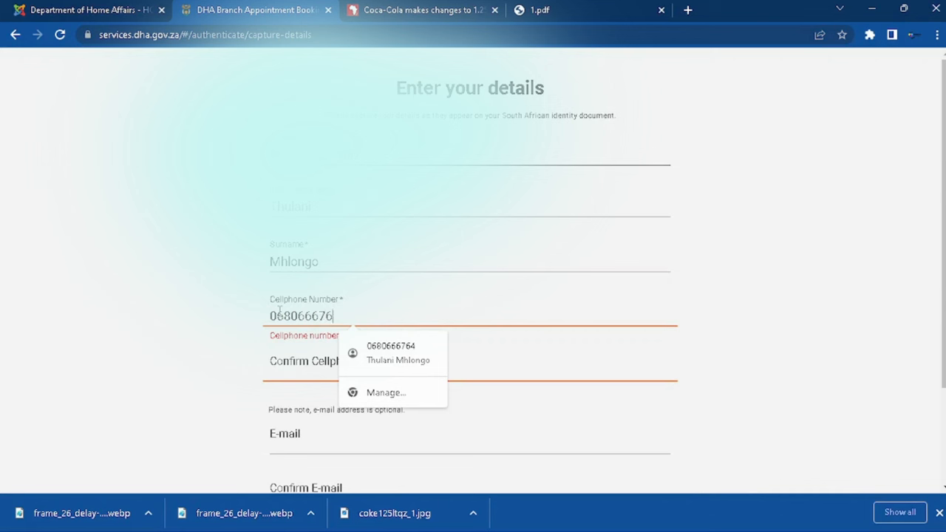
Re-enter the cellphone number to confirm it and submit the details for authentication
{"action": "left_click", "coordinate": [392, 352]}
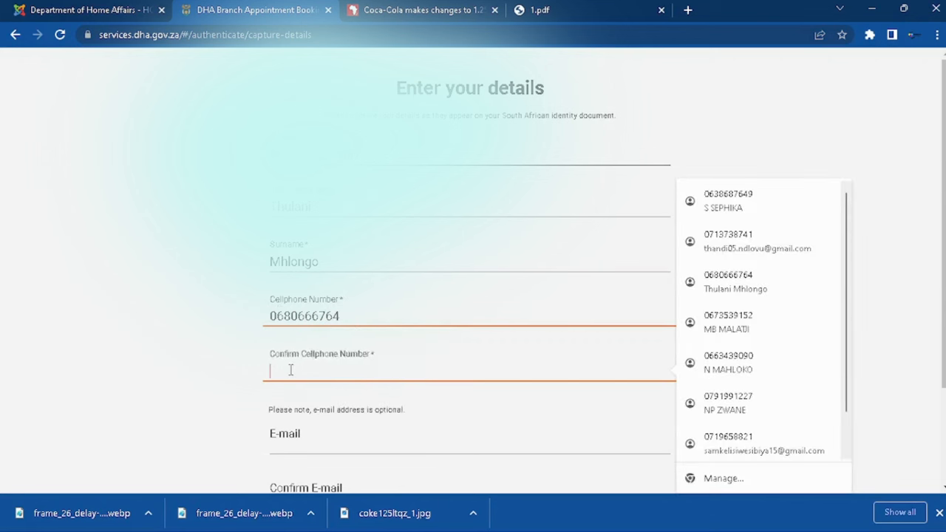
{"action": "type", "text": "06806"}
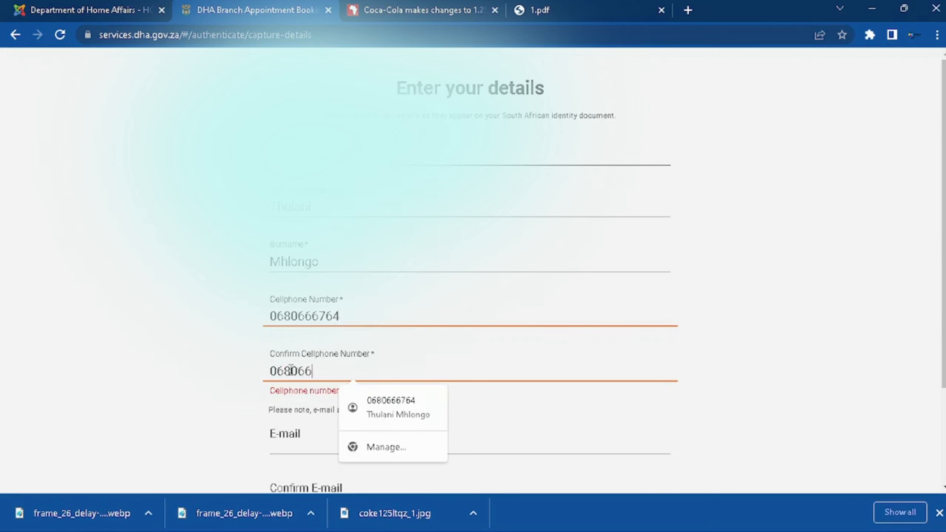
{"action": "type", "text": "6764"}
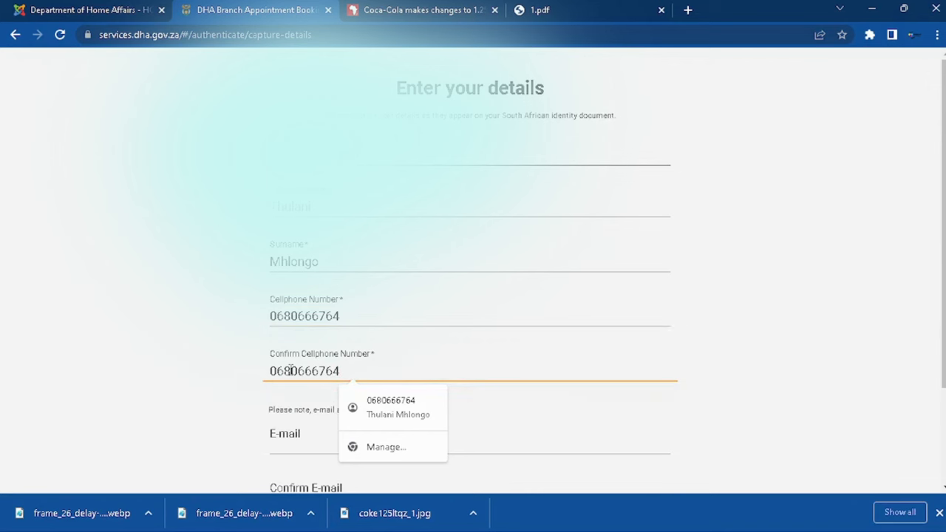
{"action": "scroll", "scroll_direction": "down", "scroll_amount": 3}
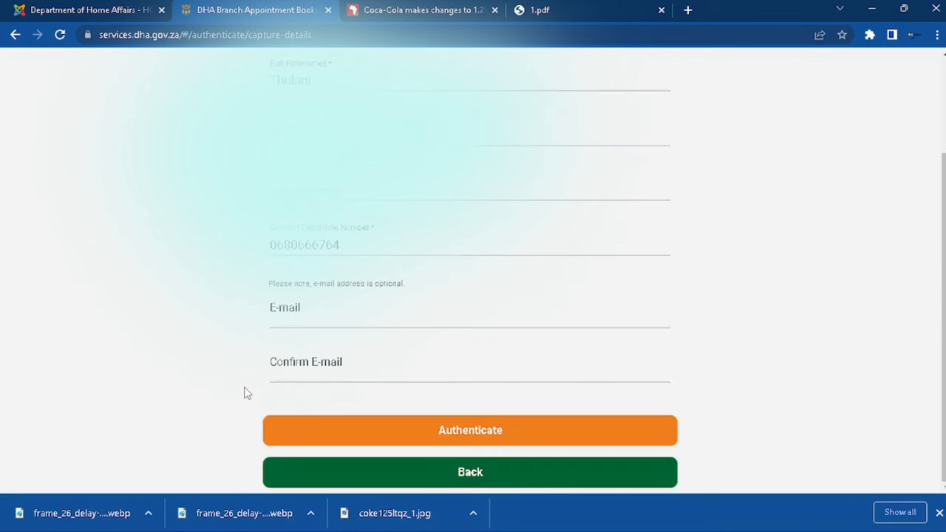
{"action": "left_click", "coordinate": [470, 308]}
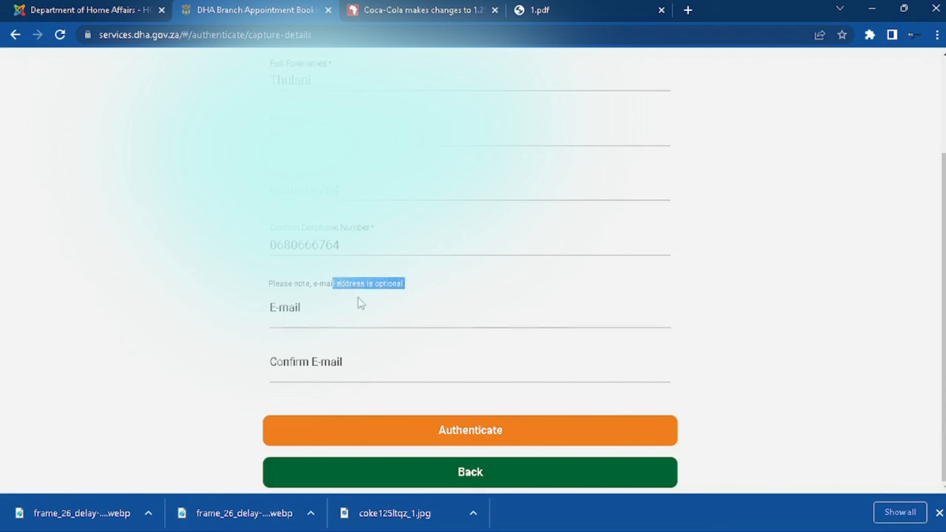
{"action": "mouse_move", "coordinate": [444, 446]}
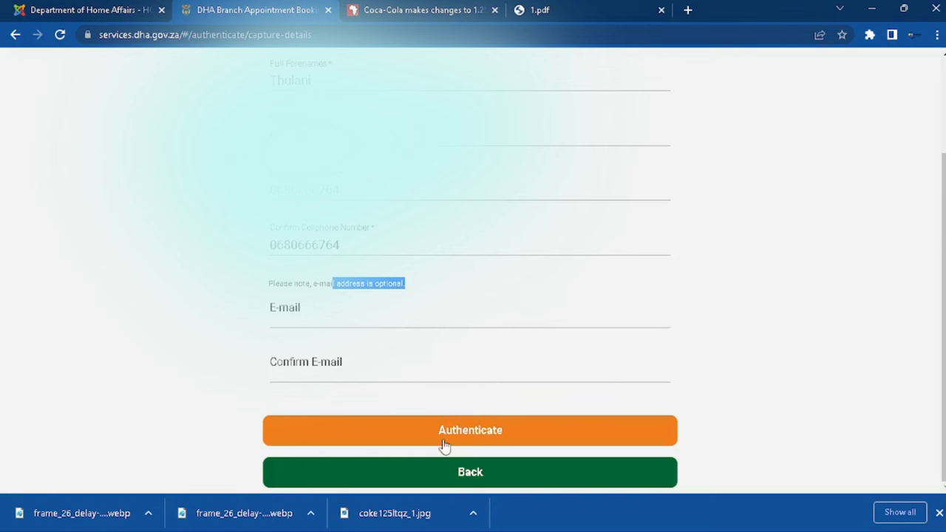
{"action": "left_click", "coordinate": [470, 430]}
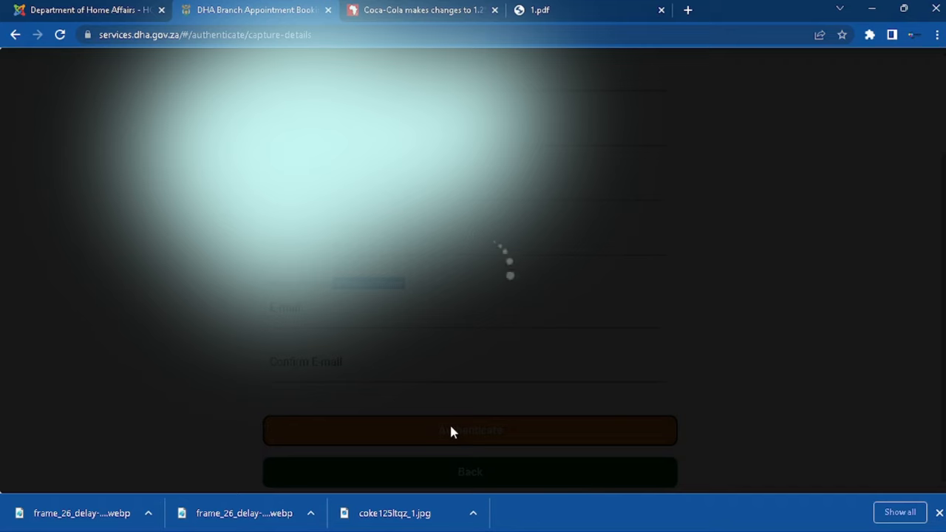
Start a new appointment and choose GAUTENG province and SOWETO city
{"action": "left_click", "coordinate": [470, 430]}
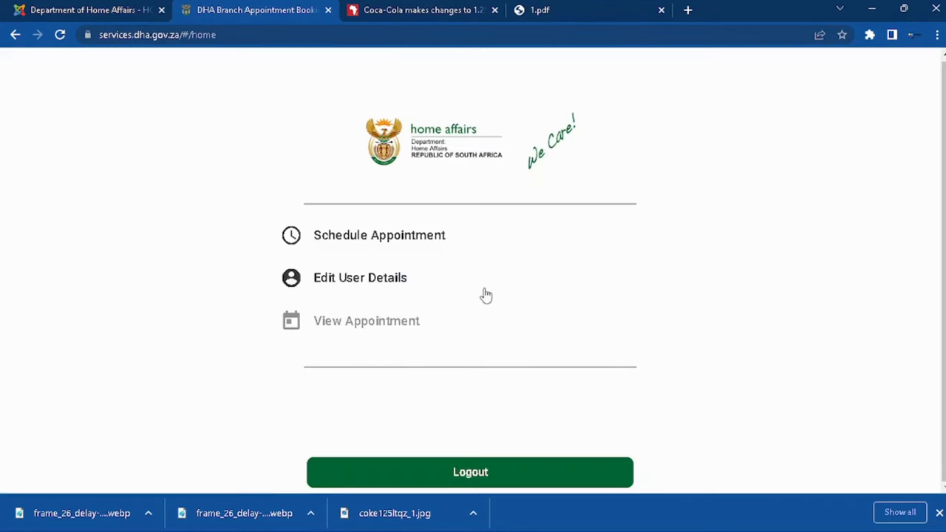
{"action": "mouse_move", "coordinate": [342, 255]}
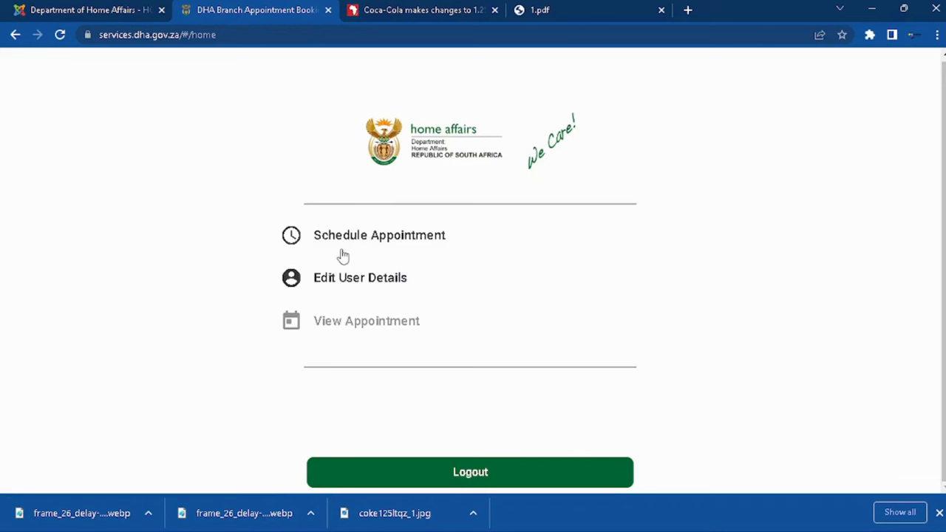
{"action": "mouse_move", "coordinate": [375, 242]}
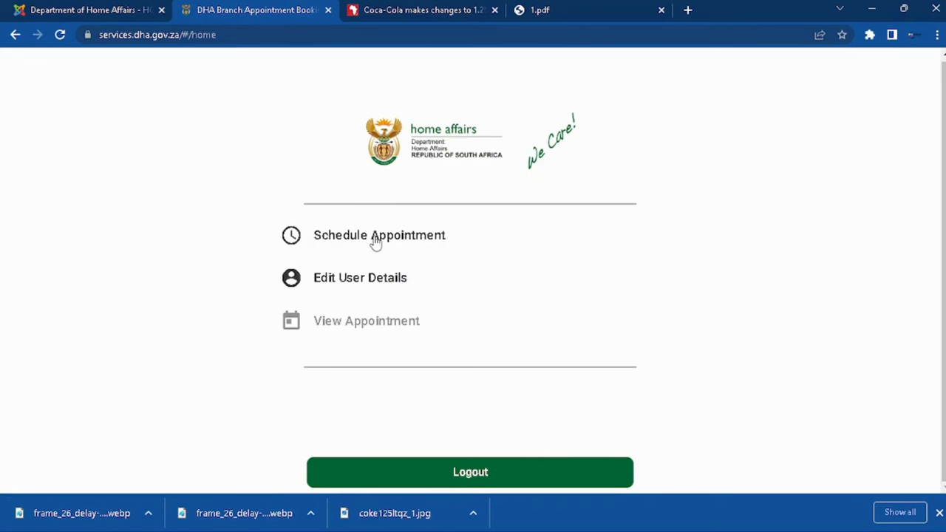
{"action": "left_click", "coordinate": [379, 235]}
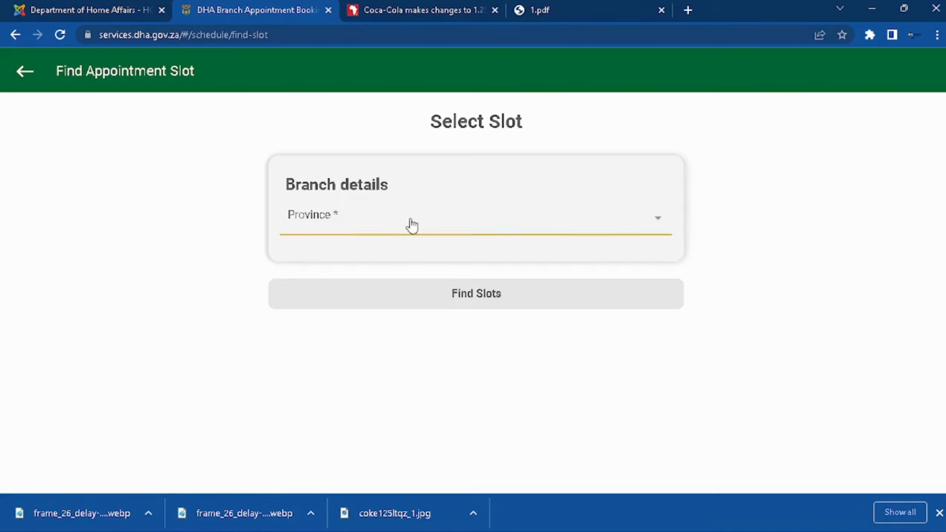
{"action": "left_click", "coordinate": [476, 217]}
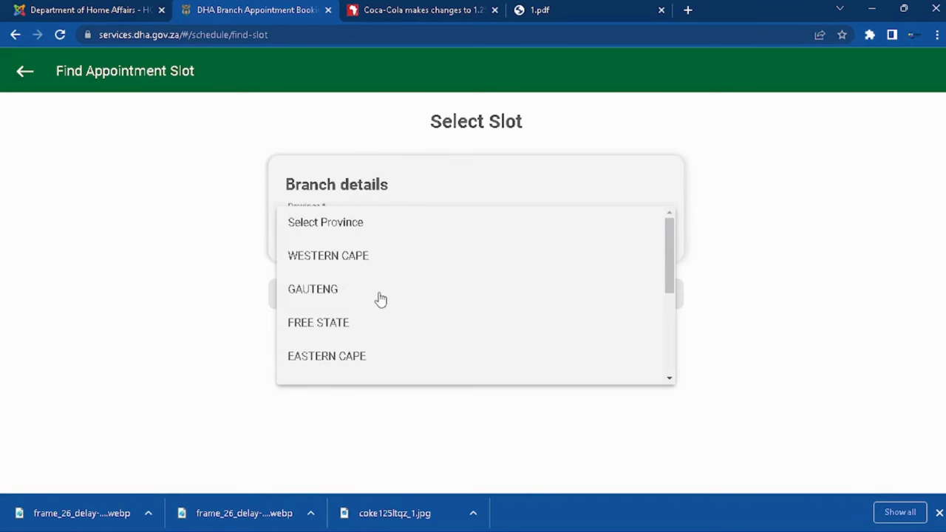
{"action": "left_click", "coordinate": [313, 289]}
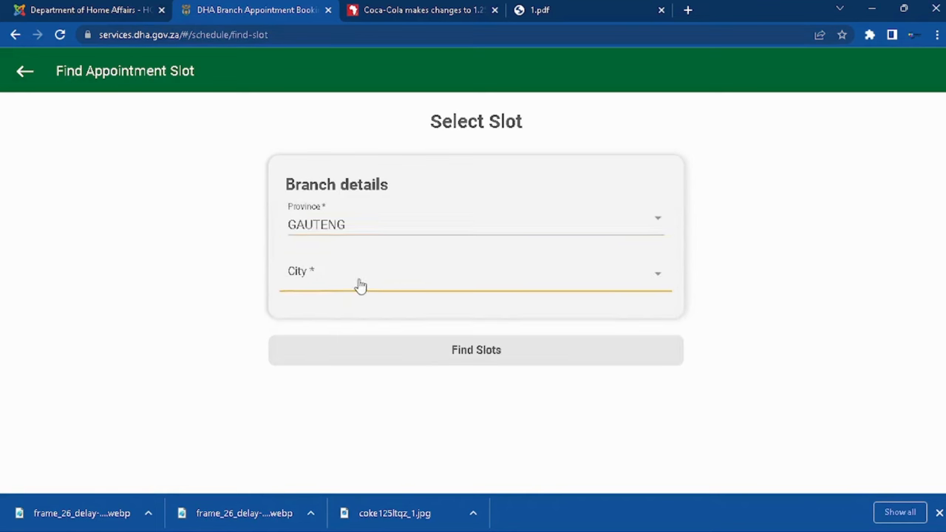
{"action": "left_click", "coordinate": [476, 272]}
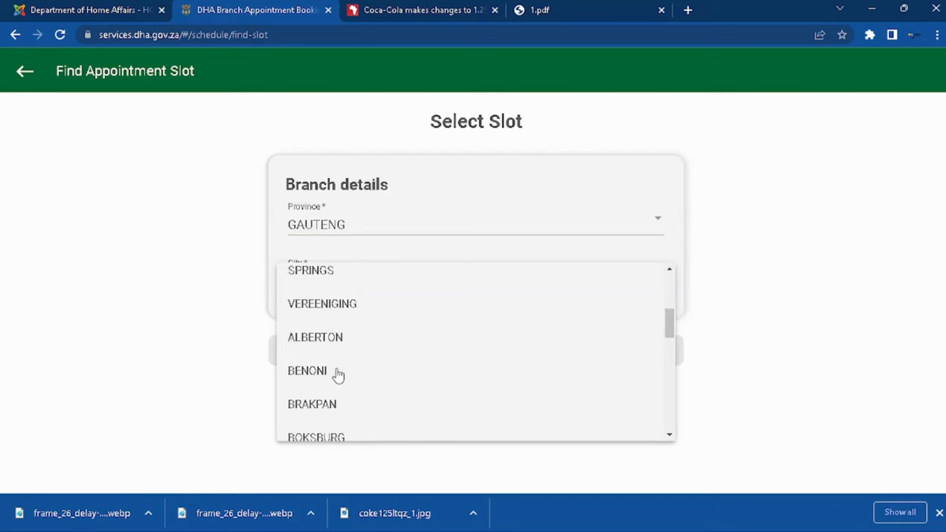
{"action": "scroll", "scroll_direction": "down", "scroll_amount": 3}
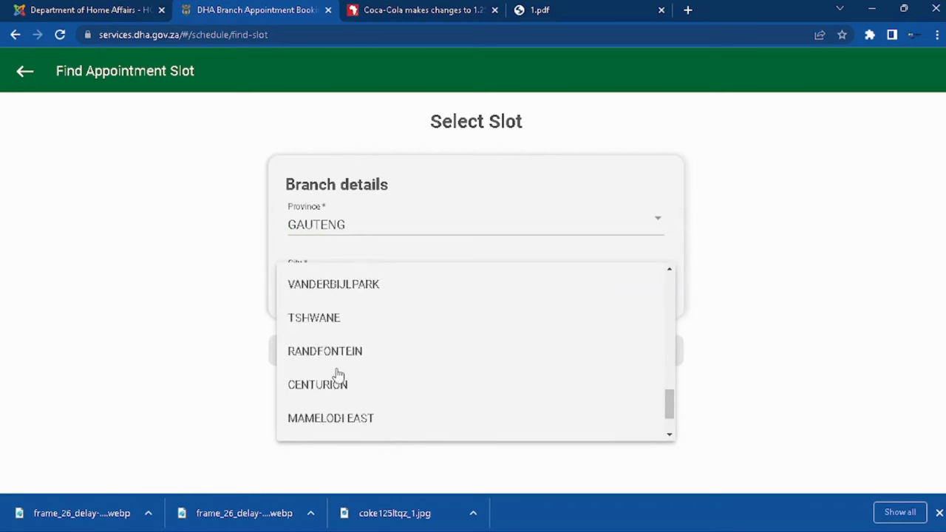
{"action": "scroll", "scroll_direction": "up", "scroll_amount": 3}
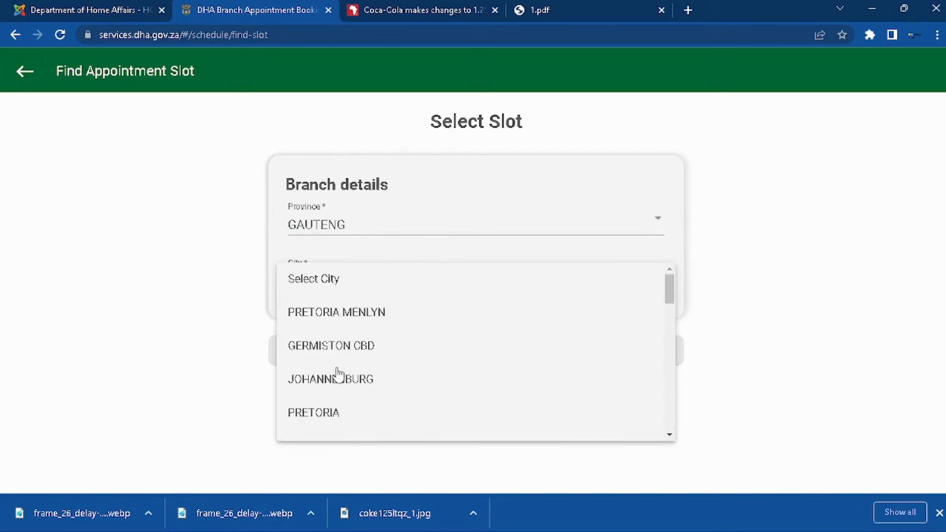
{"action": "scroll", "scroll_direction": "down", "scroll_amount": 3}
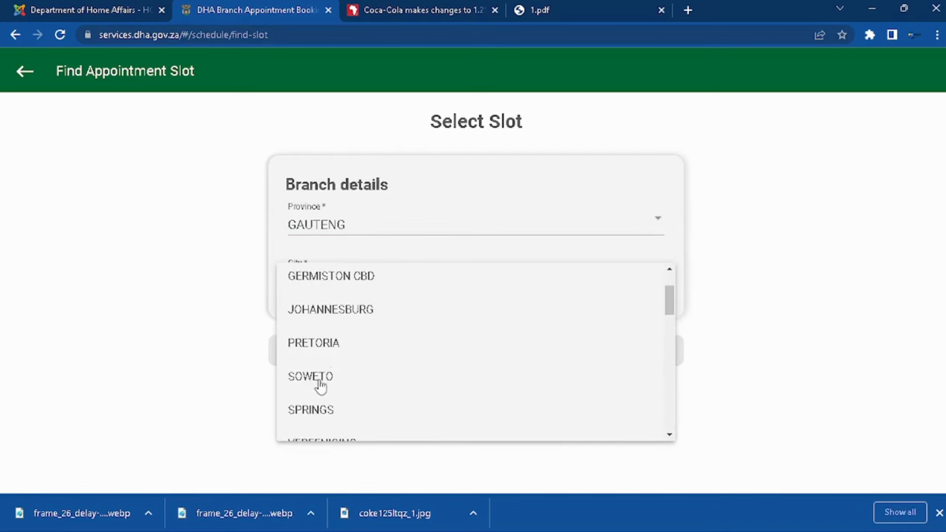
{"action": "left_click", "coordinate": [310, 376]}
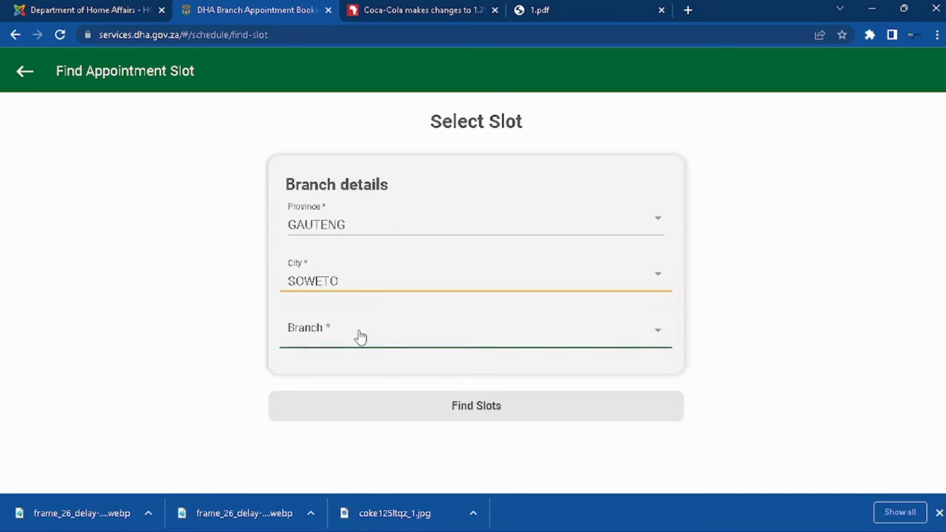
Select the MAPONYA MALL (SOWETO) branch with ID card application as product type
{"action": "left_click", "coordinate": [476, 328]}
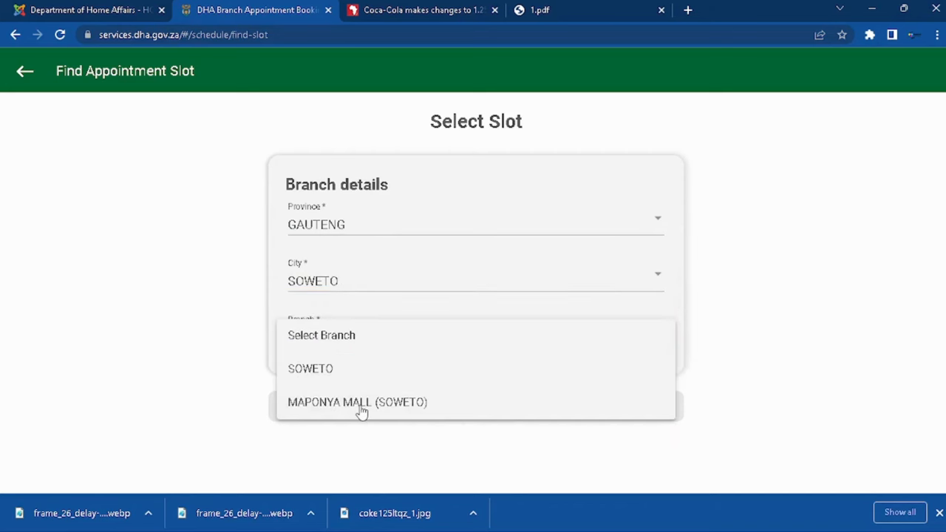
{"action": "left_click", "coordinate": [357, 401]}
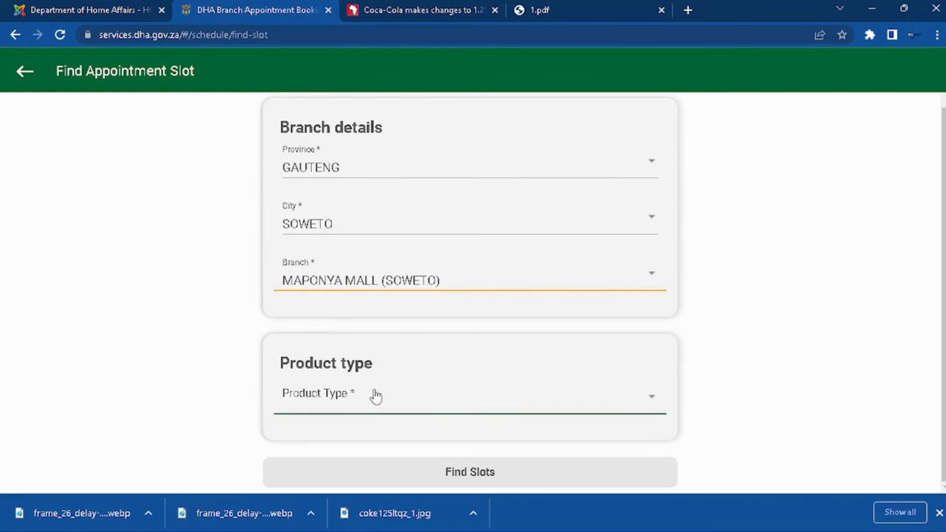
{"action": "left_click", "coordinate": [470, 392]}
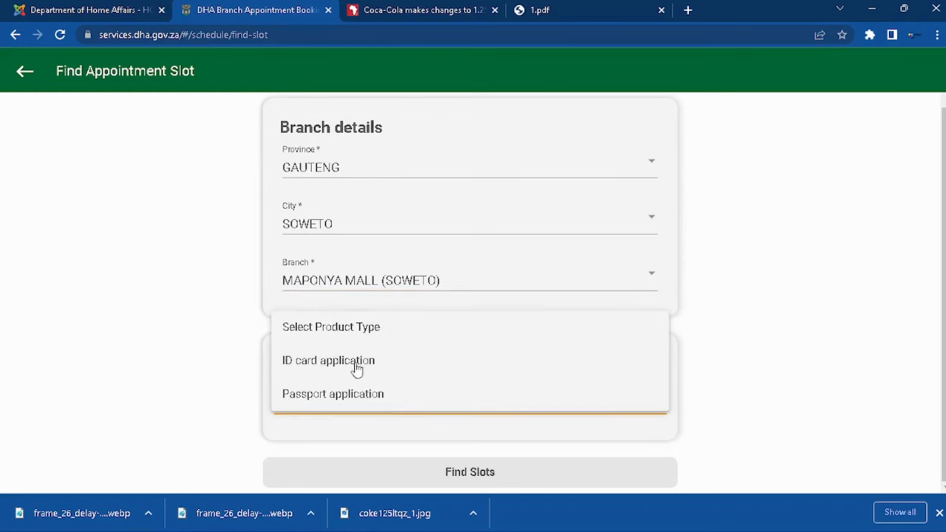
{"action": "left_click", "coordinate": [328, 360]}
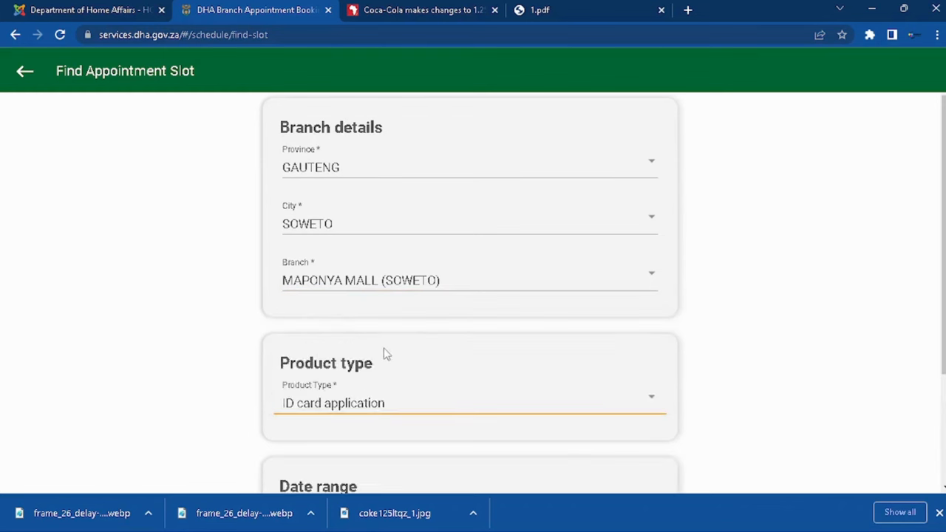
Set the To Date to 23 May 2023 and run Find Slots
{"action": "scroll", "scroll_direction": "down", "scroll_amount": 3}
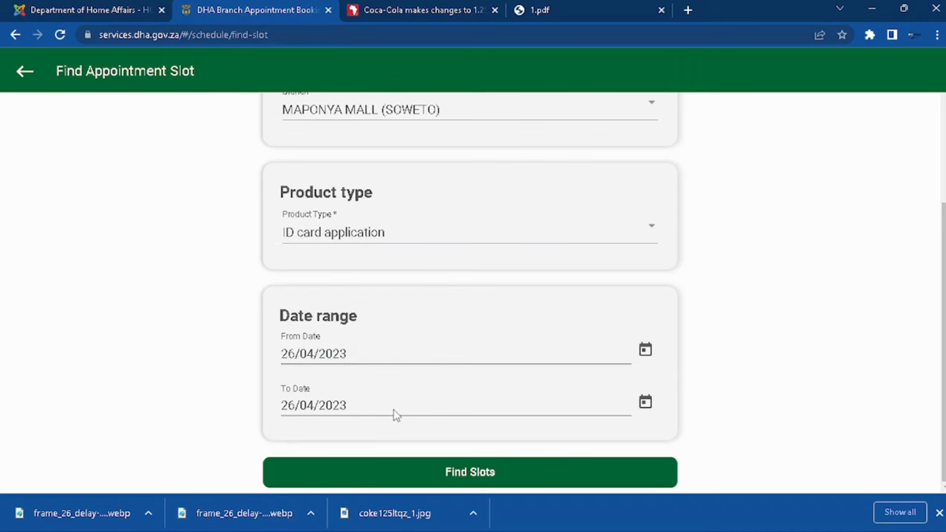
{"action": "mouse_move", "coordinate": [620, 414]}
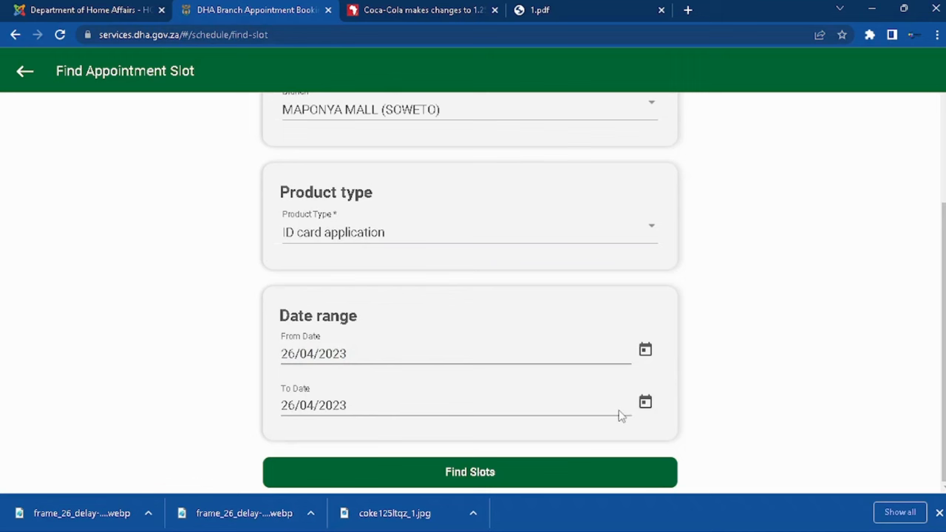
{"action": "left_click", "coordinate": [645, 401]}
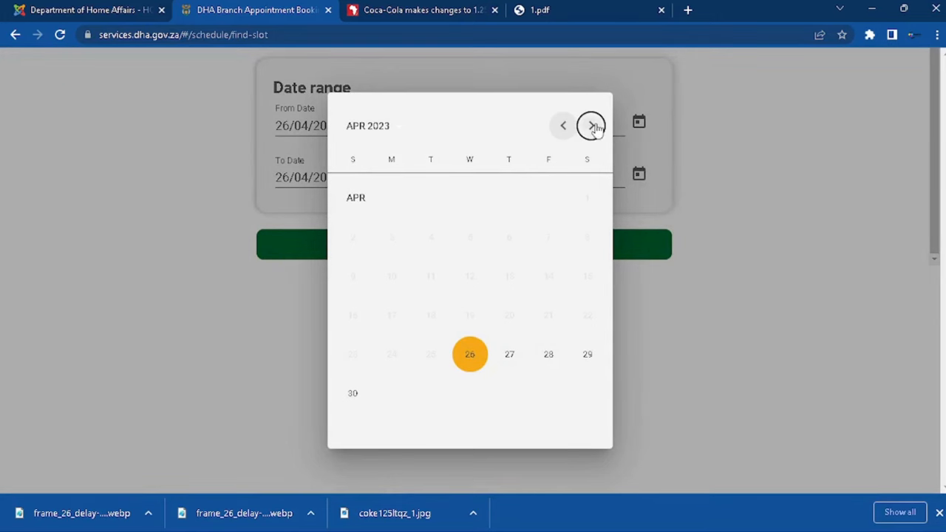
{"action": "left_click", "coordinate": [590, 126]}
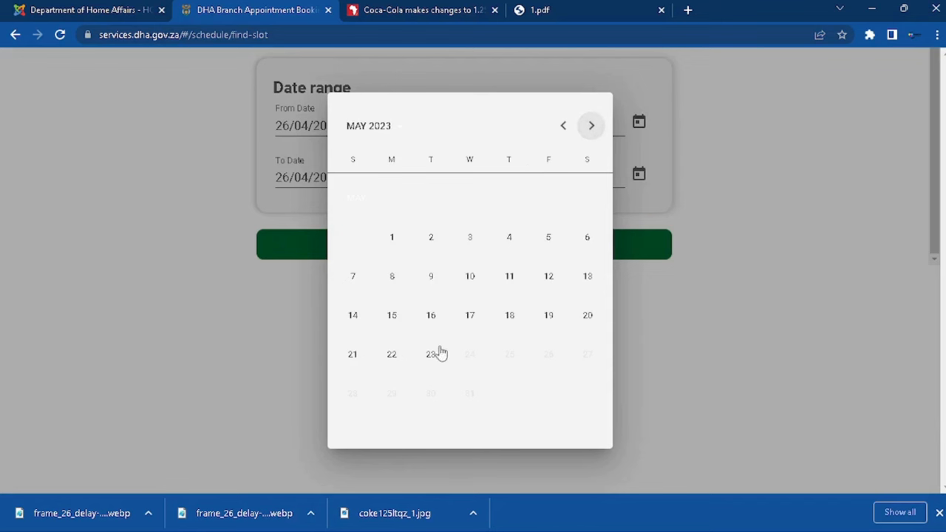
{"action": "left_click", "coordinate": [431, 353]}
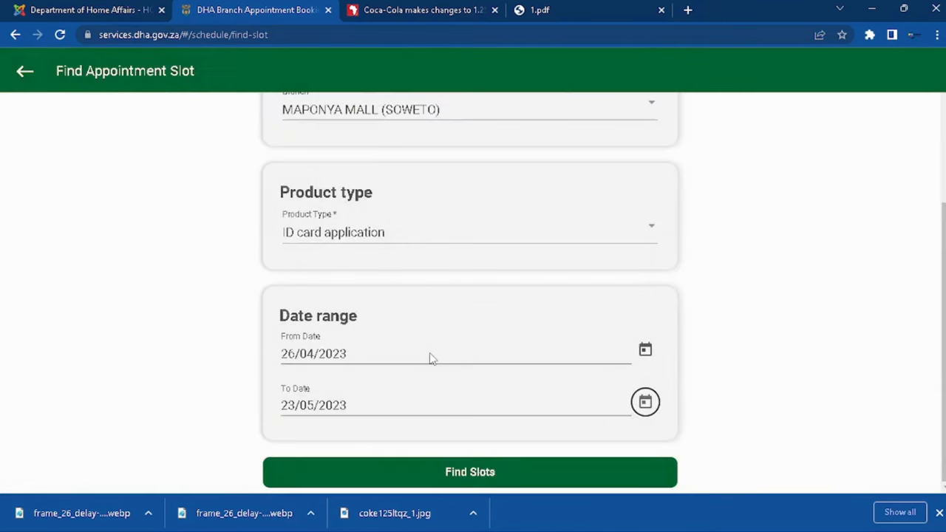
{"action": "mouse_move", "coordinate": [493, 395]}
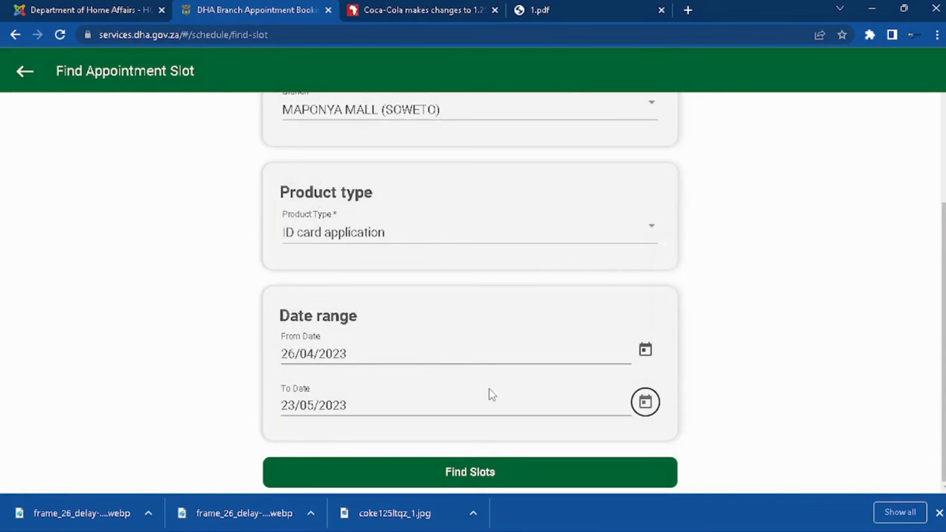
{"action": "mouse_move", "coordinate": [515, 402]}
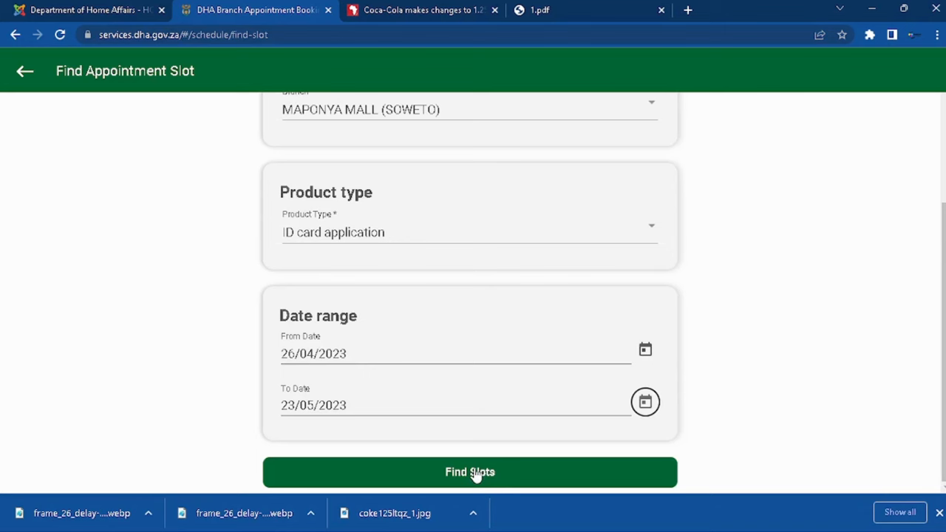
{"action": "left_click", "coordinate": [469, 471]}
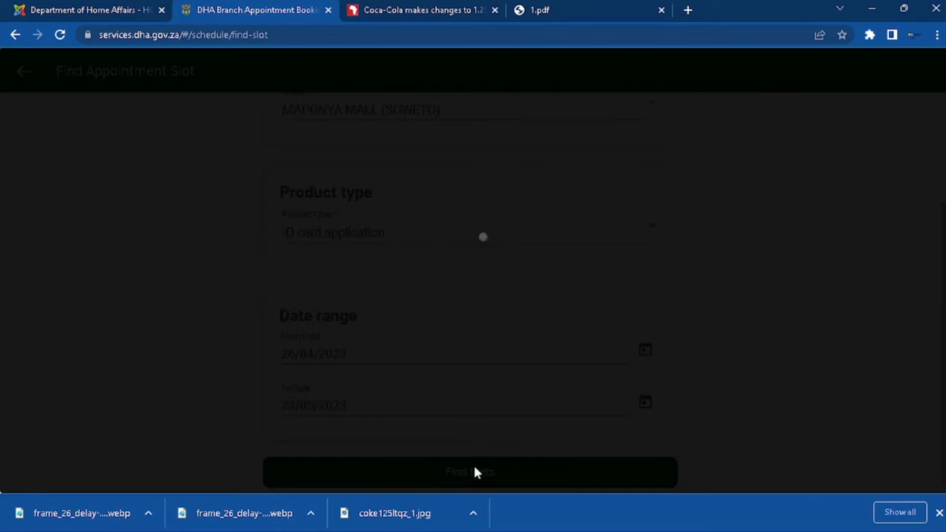
Book the Thu May 04 2023 14:00–15:00 slot, tick I agree, and submit
{"action": "left_click", "coordinate": [469, 471]}
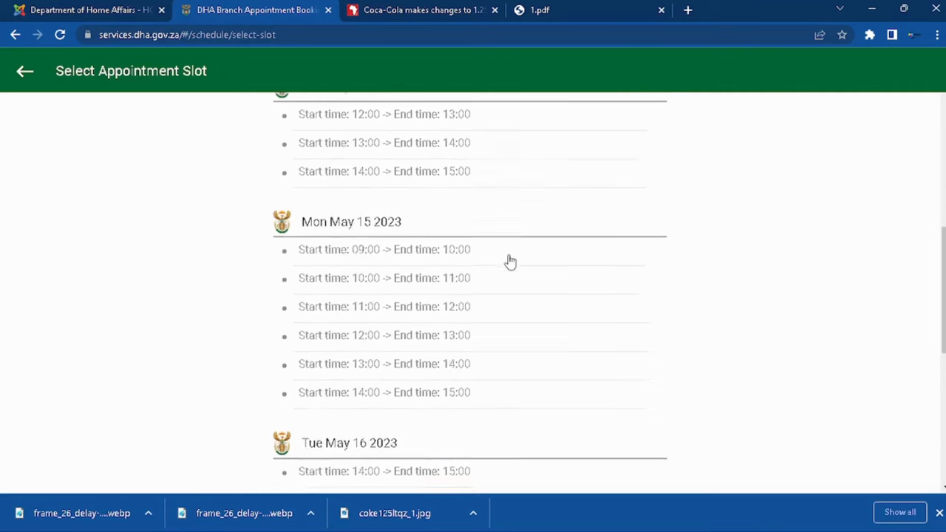
{"action": "scroll", "scroll_direction": "down", "scroll_amount": 3}
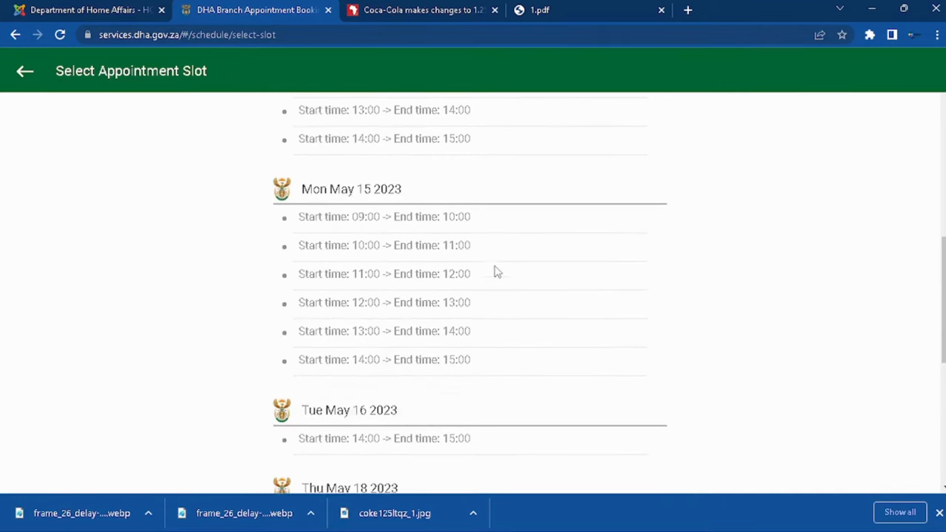
{"action": "scroll", "scroll_direction": "up", "scroll_amount": 3}
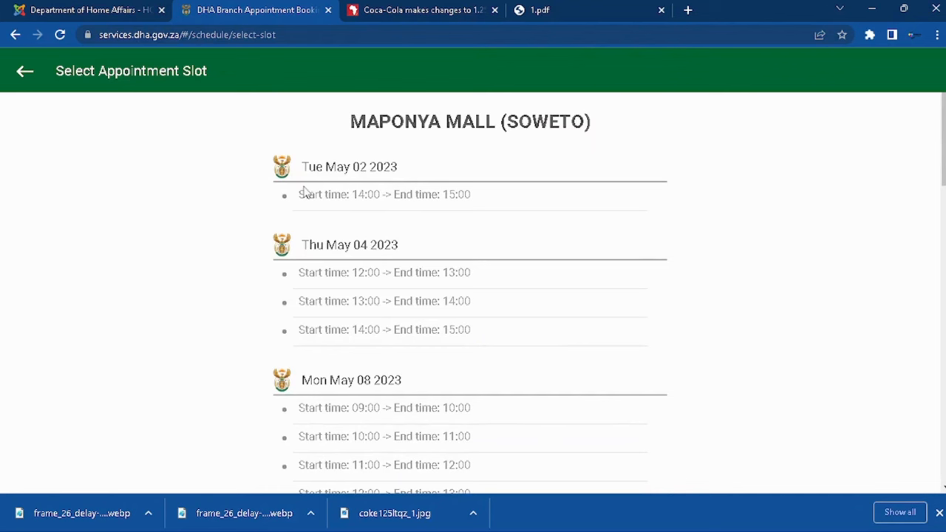
{"action": "mouse_move", "coordinate": [307, 200]}
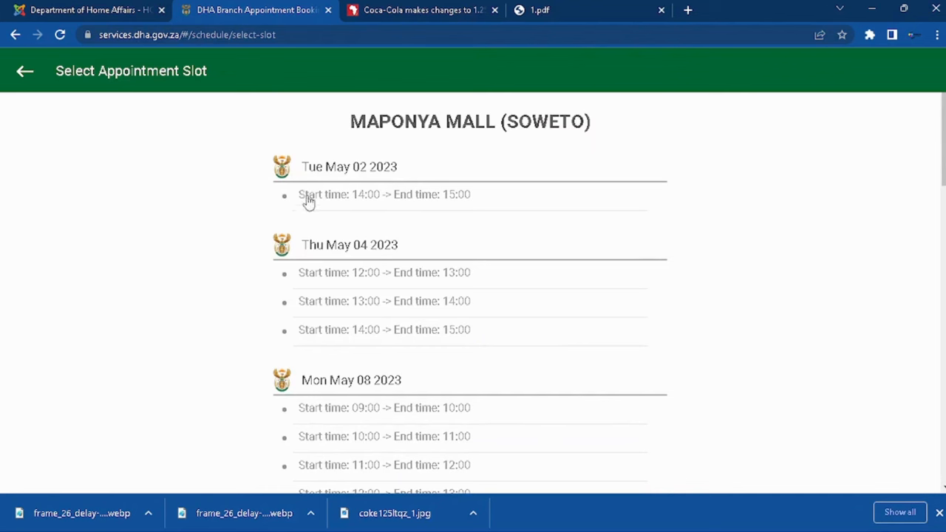
{"action": "scroll", "scroll_direction": "down", "scroll_amount": 3}
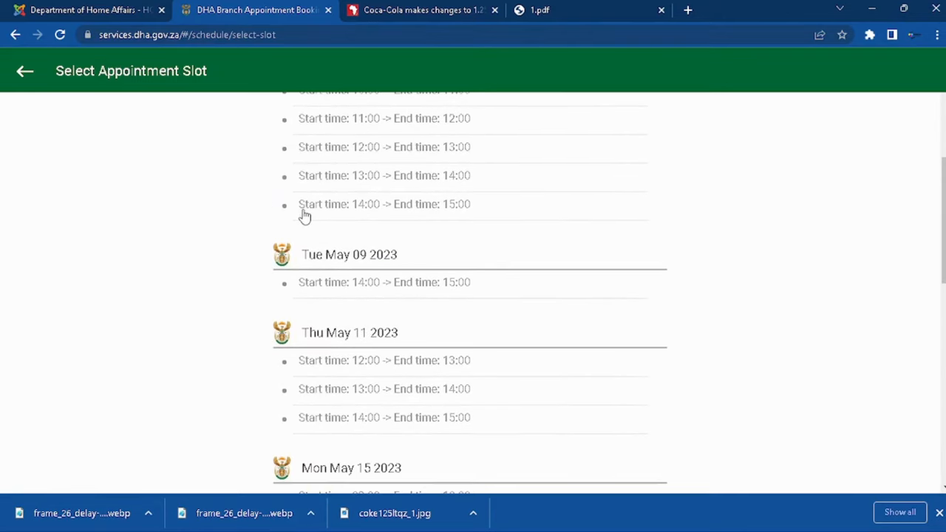
{"action": "scroll", "scroll_direction": "up", "scroll_amount": 3}
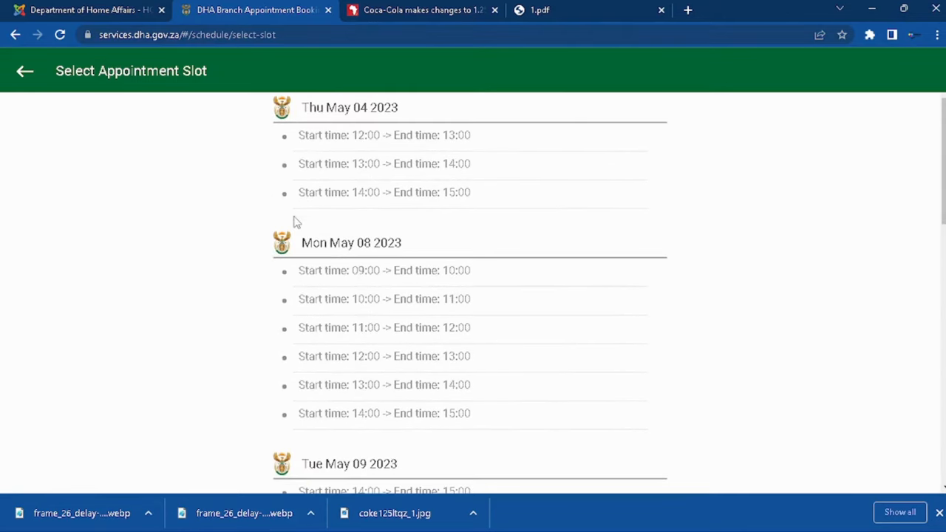
{"action": "mouse_move", "coordinate": [356, 108]}
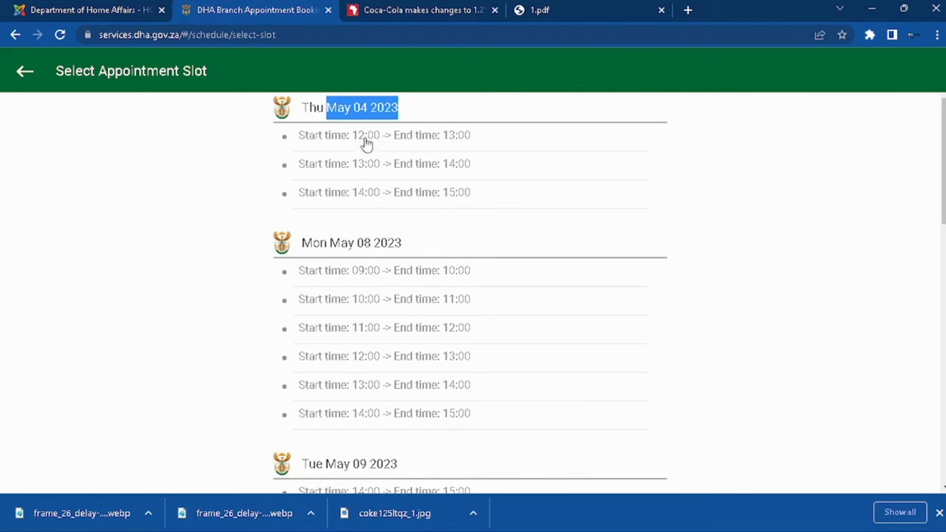
{"action": "mouse_move", "coordinate": [397, 153]}
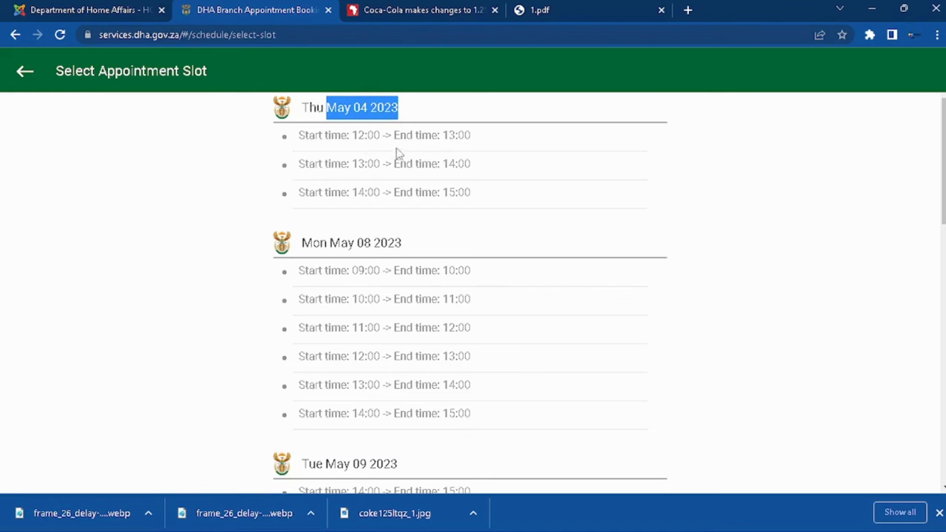
{"action": "mouse_move", "coordinate": [352, 201]}
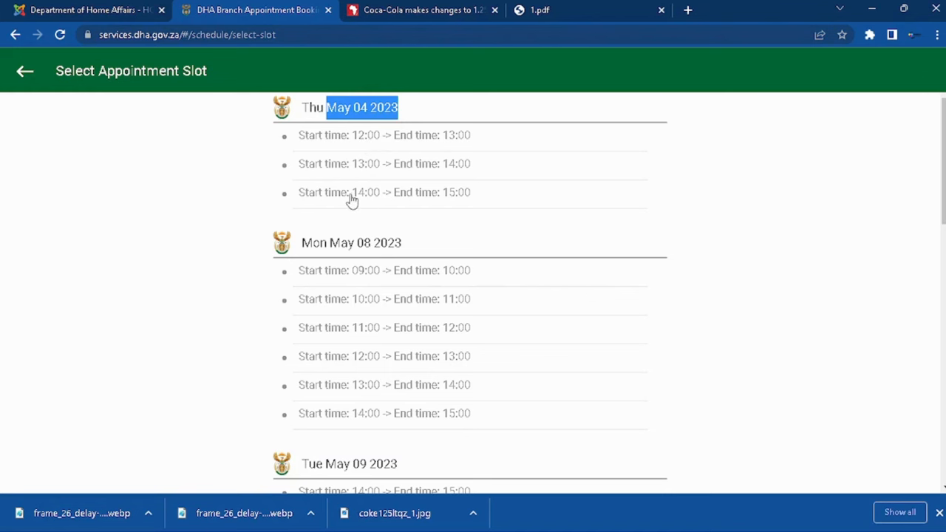
{"action": "left_click", "coordinate": [351, 192]}
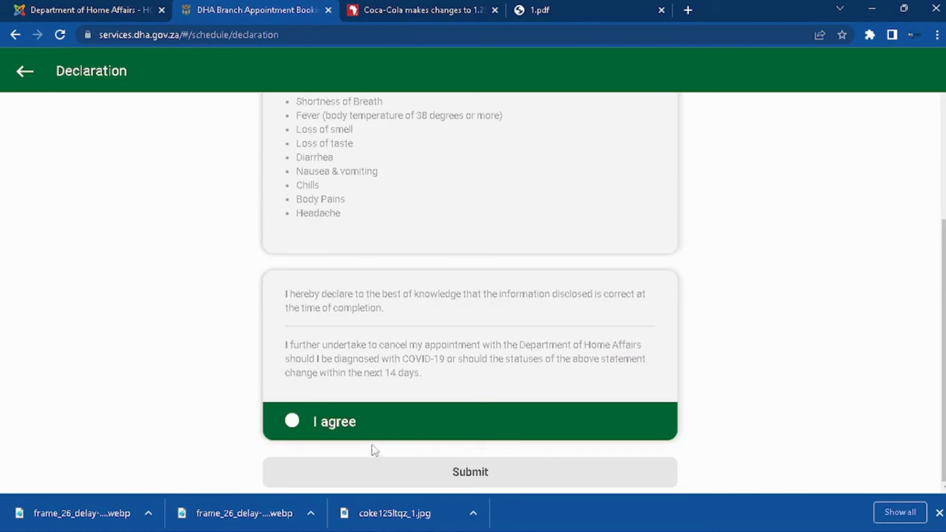
{"action": "left_click", "coordinate": [291, 421]}
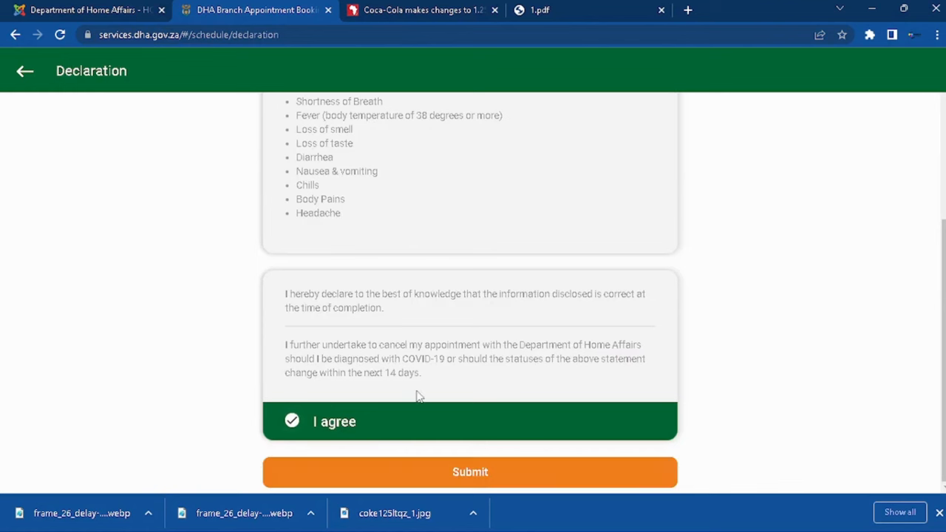
{"action": "left_click", "coordinate": [470, 471]}
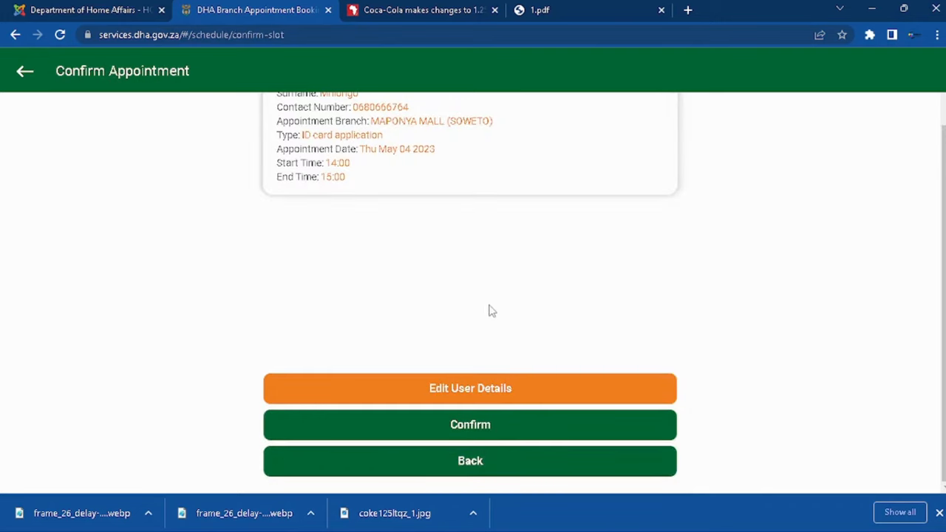
{"action": "scroll", "scroll_direction": "up", "scroll_amount": 3}
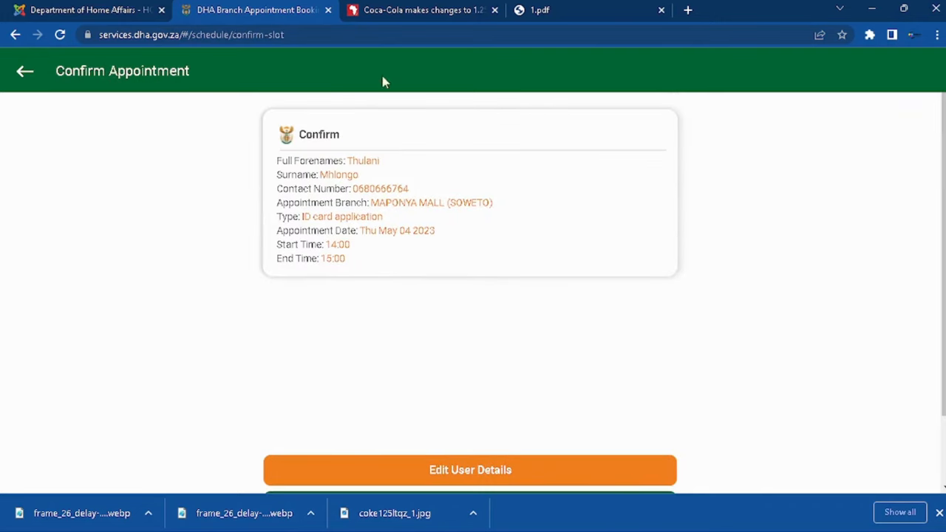
{"action": "mouse_move", "coordinate": [378, 256]}
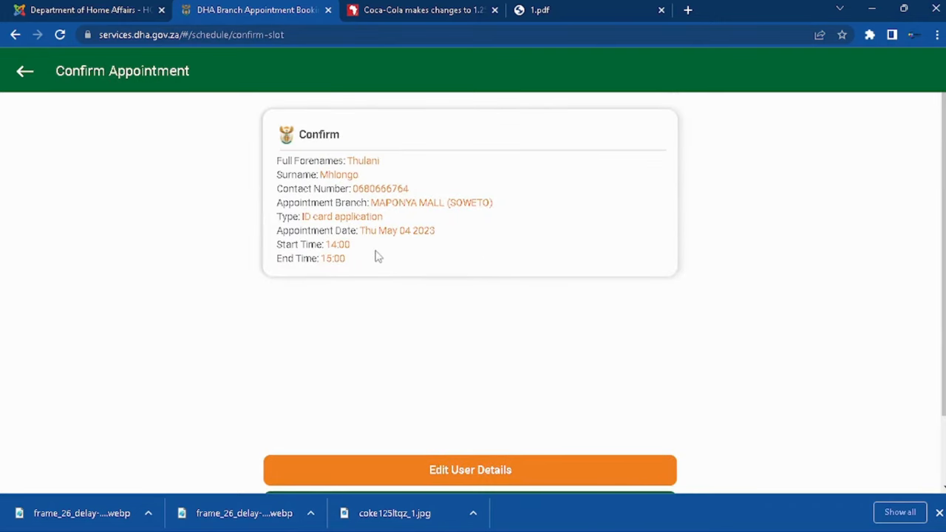
{"action": "mouse_move", "coordinate": [347, 171]}
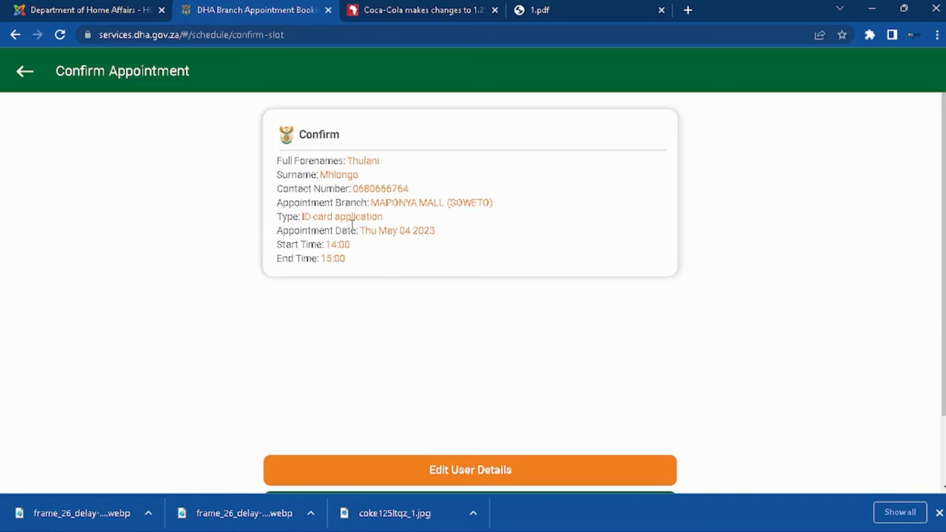
{"action": "mouse_move", "coordinate": [380, 247]}
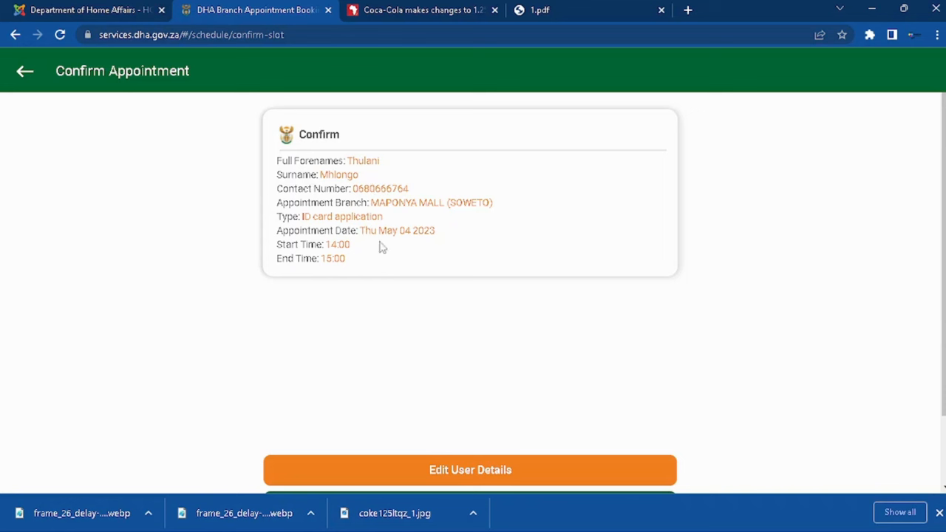
{"action": "scroll", "scroll_direction": "down", "scroll_amount": 3}
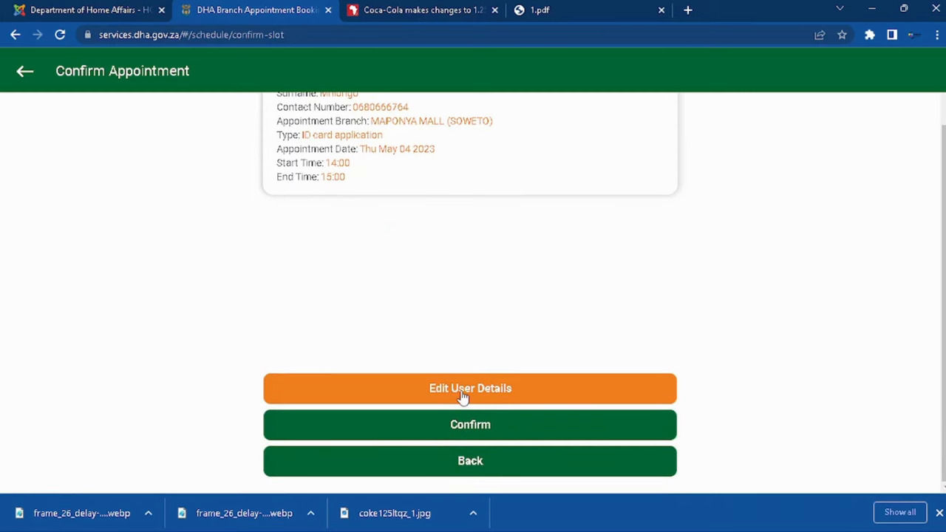
{"action": "mouse_move", "coordinate": [458, 389]}
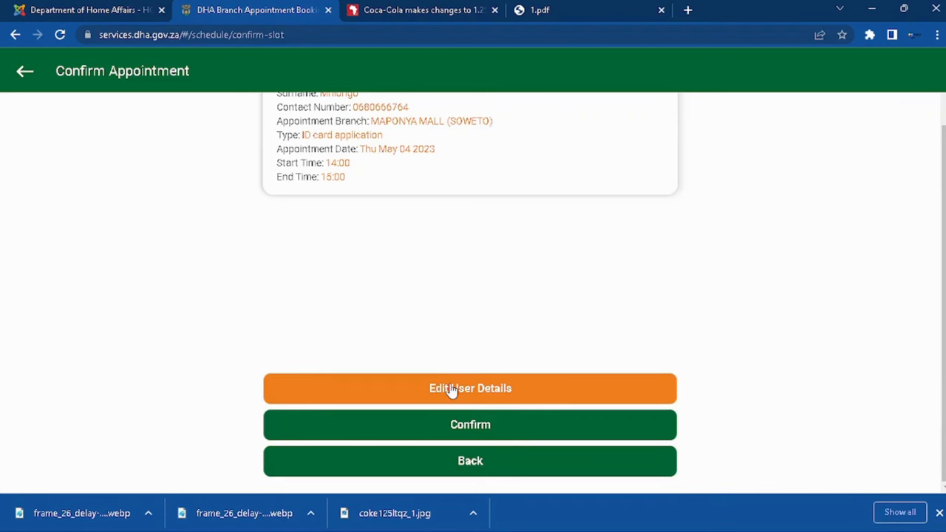
{"action": "mouse_move", "coordinate": [391, 347]}
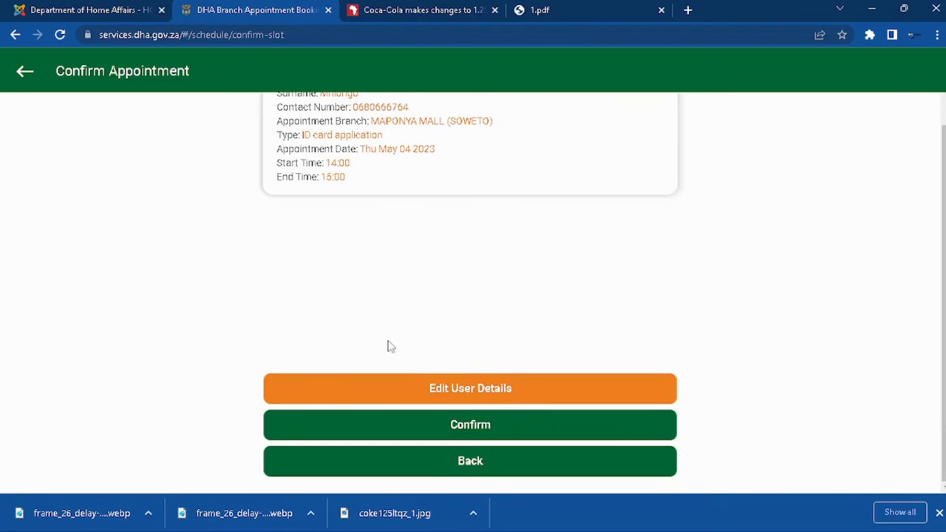
{"action": "scroll", "scroll_direction": "up", "scroll_amount": 3}
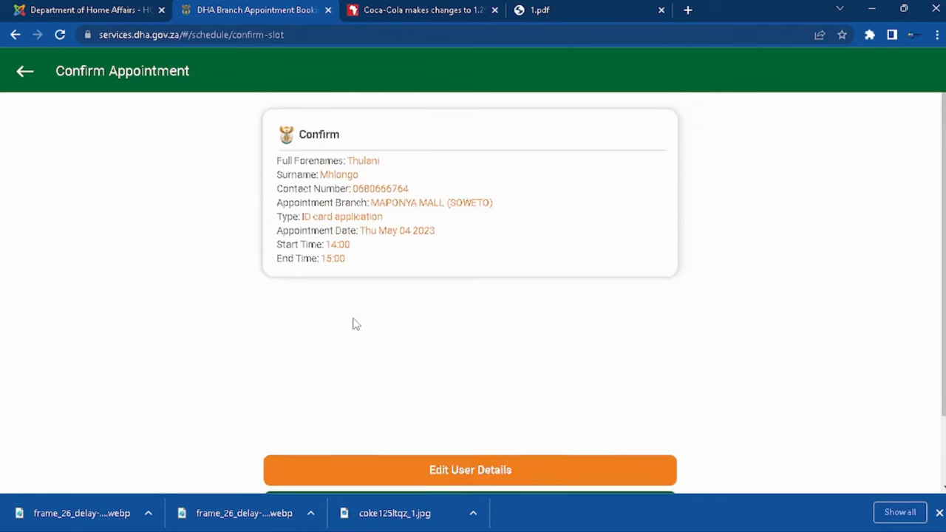